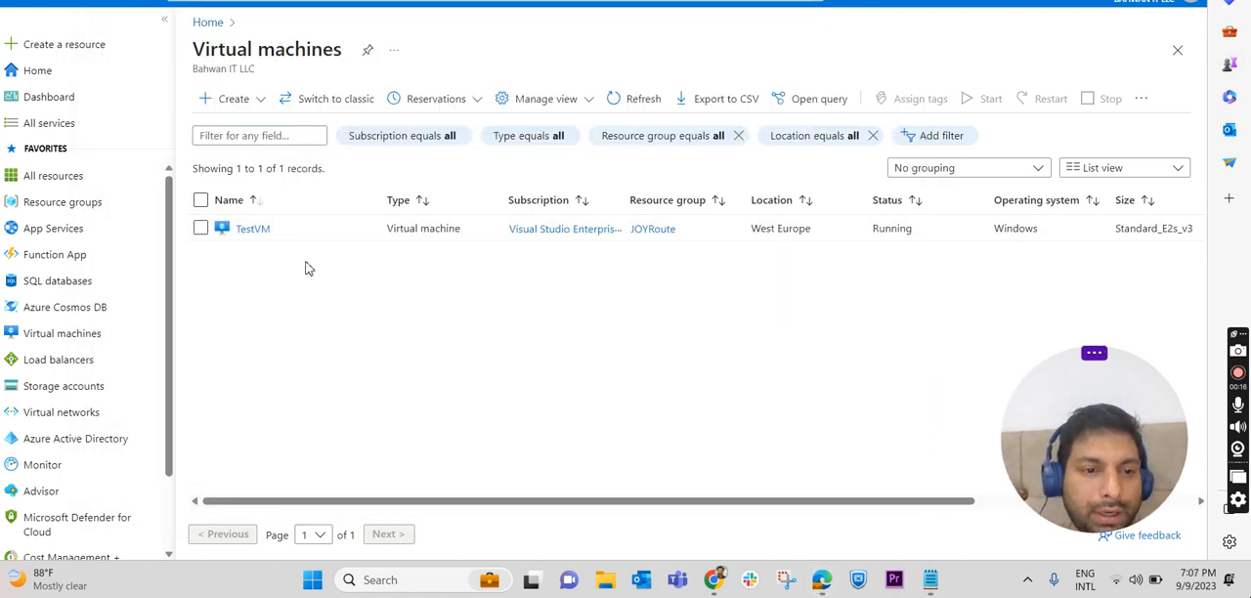
View TestVM's overview with its IP addresses, size, disk and auto-shutdown schedule
left_click(253, 226)
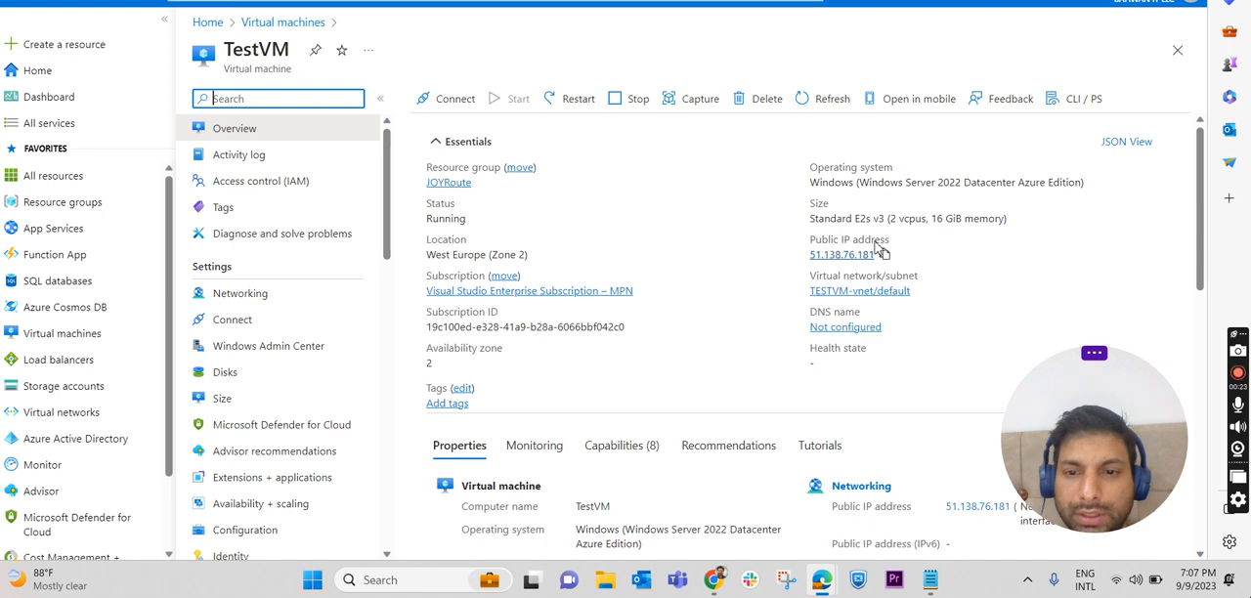
mouse_move(864, 238)
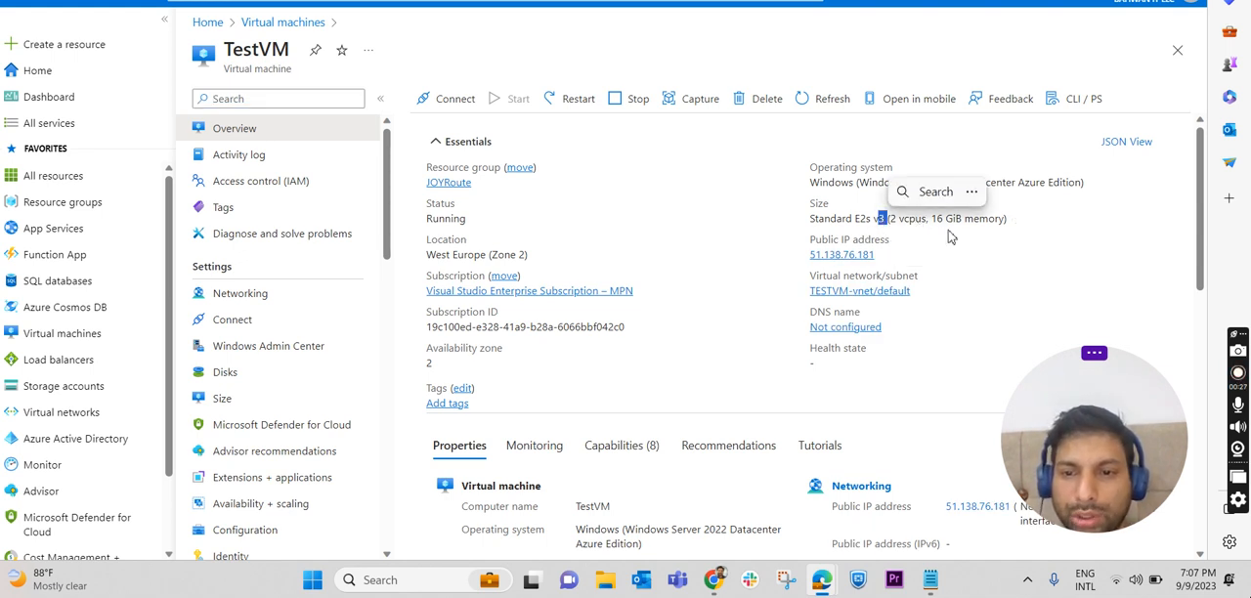
mouse_move(982, 242)
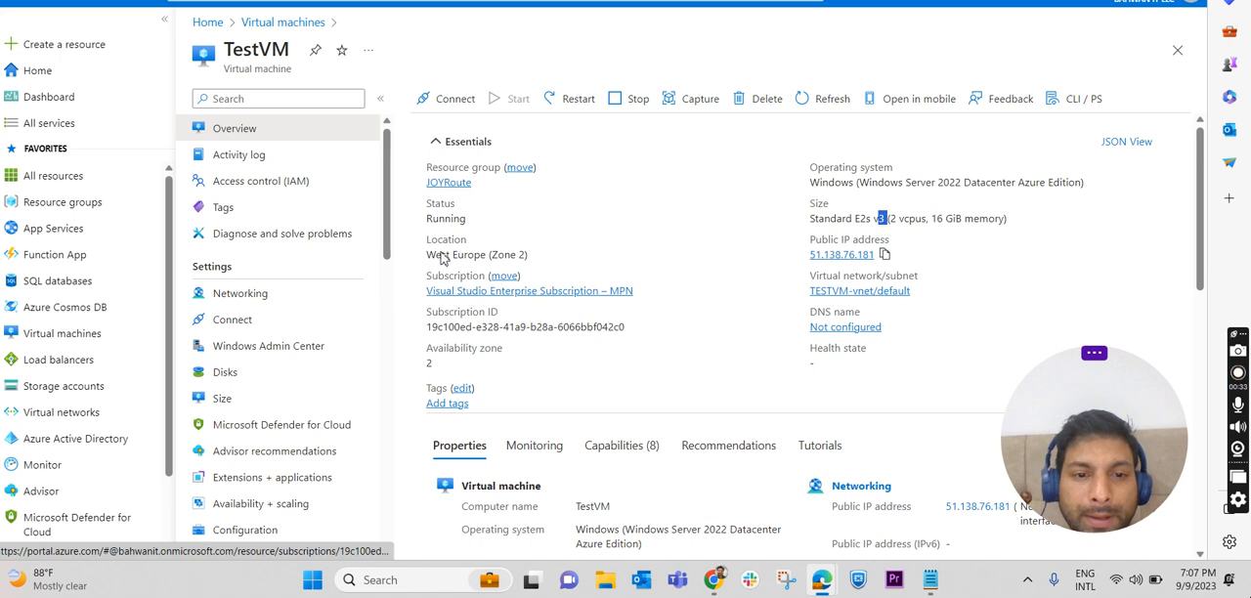
scroll("down", 3)
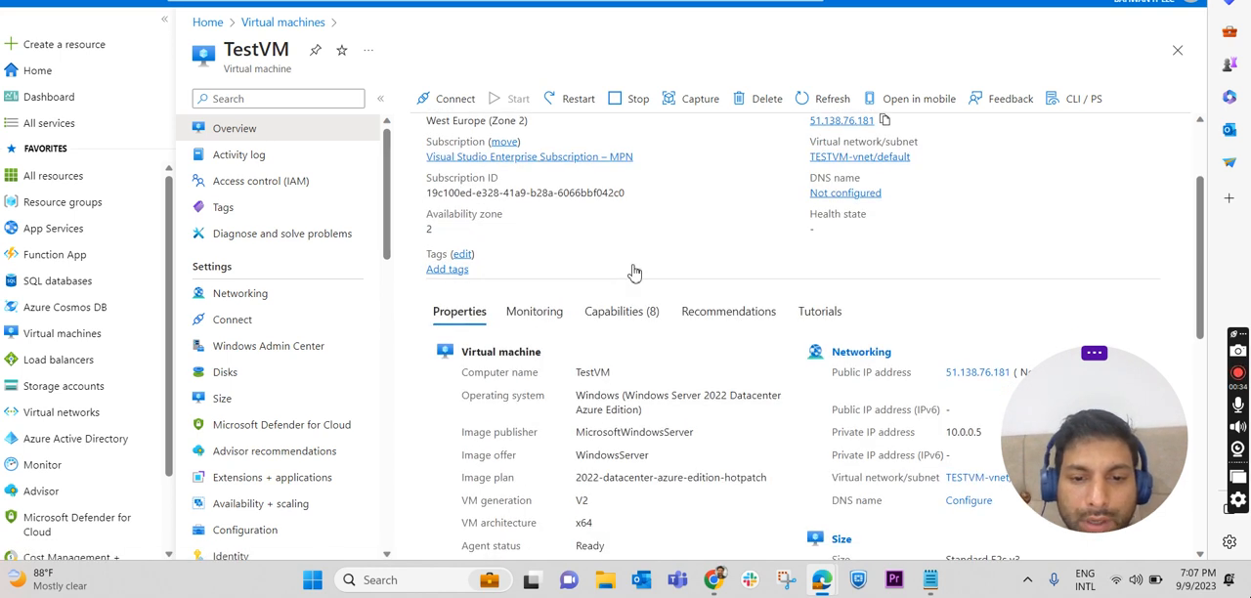
scroll("down", 3)
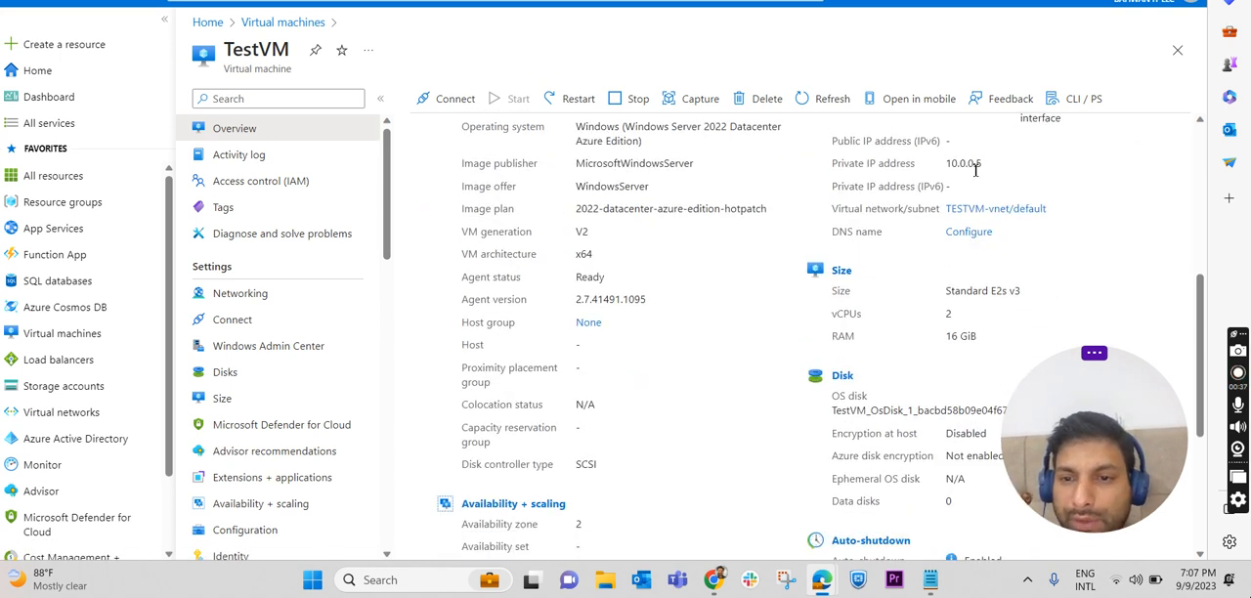
double_click(872, 163)
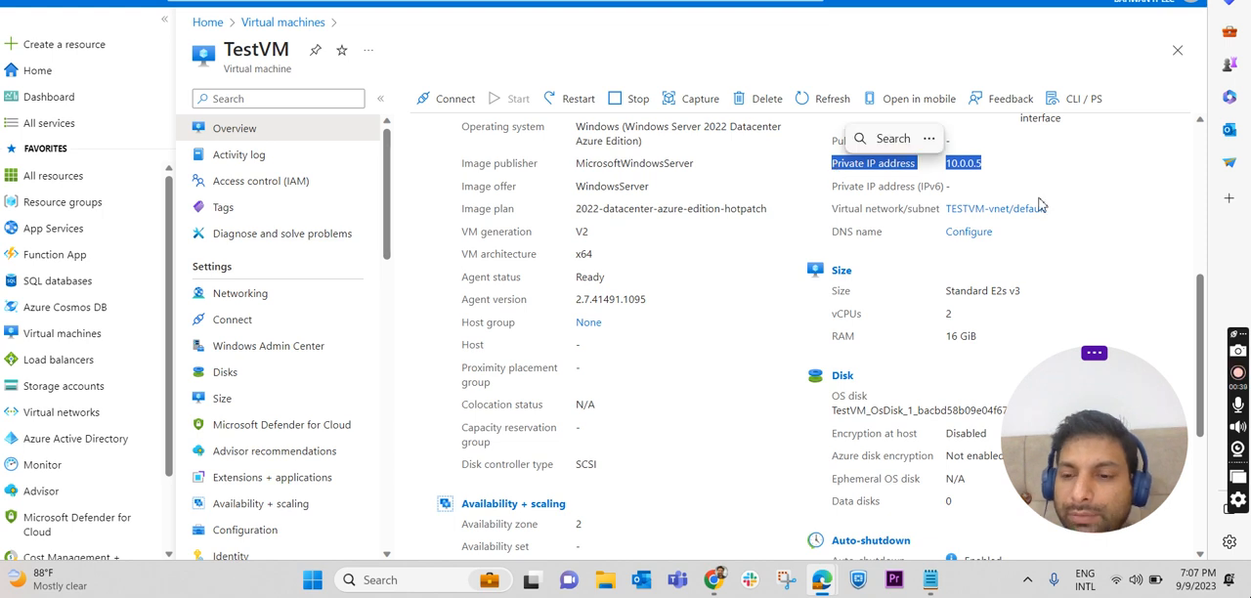
scroll("down", 3)
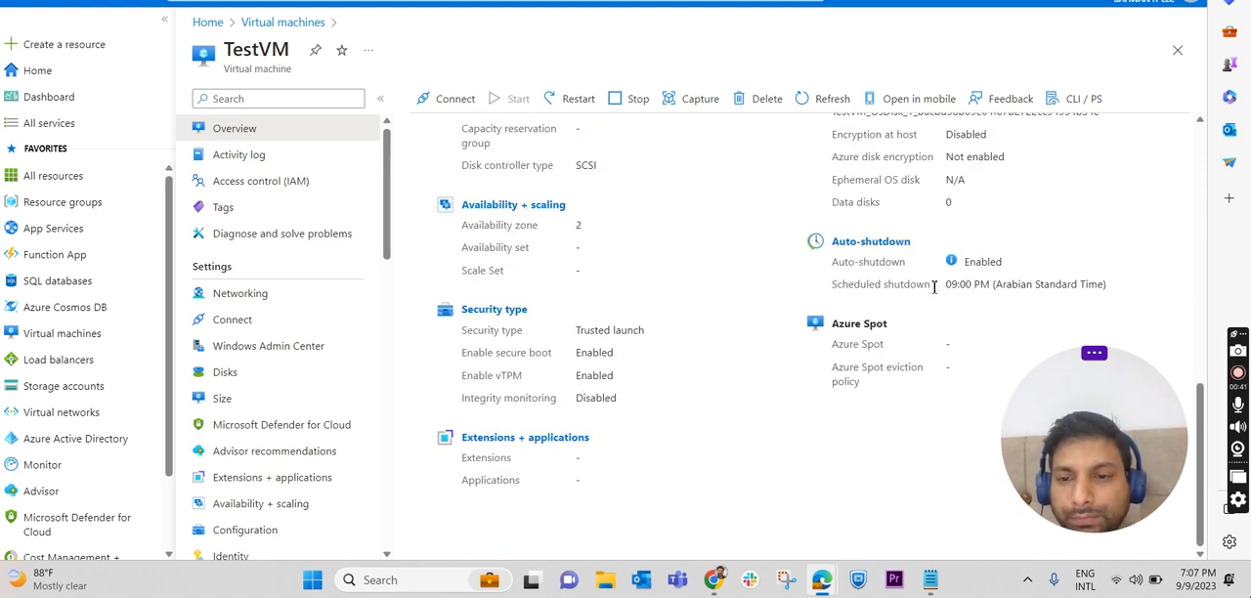
mouse_move(982, 217)
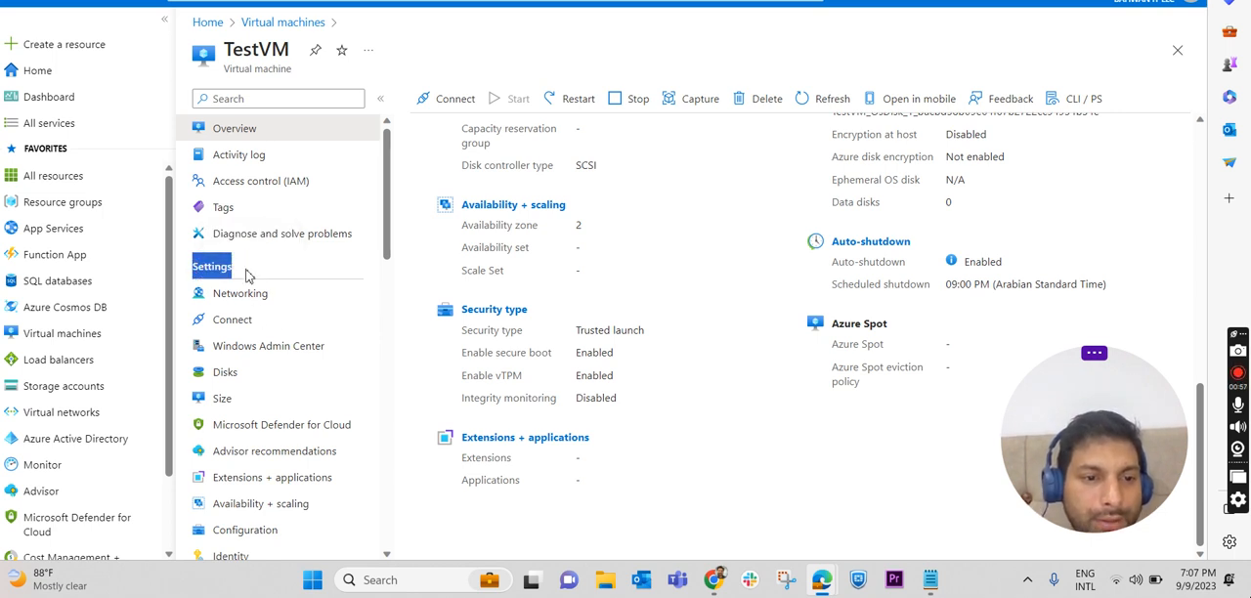
From TestVM's Disks settings, create and attach a new data disk row
scroll("down", 3)
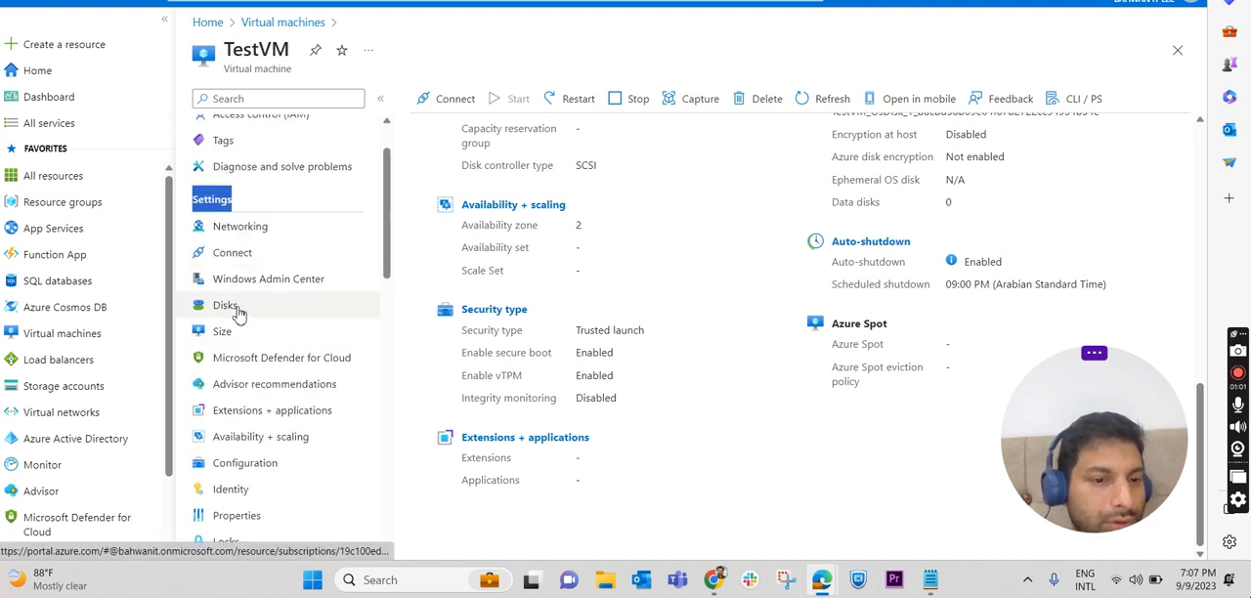
left_click(225, 305)
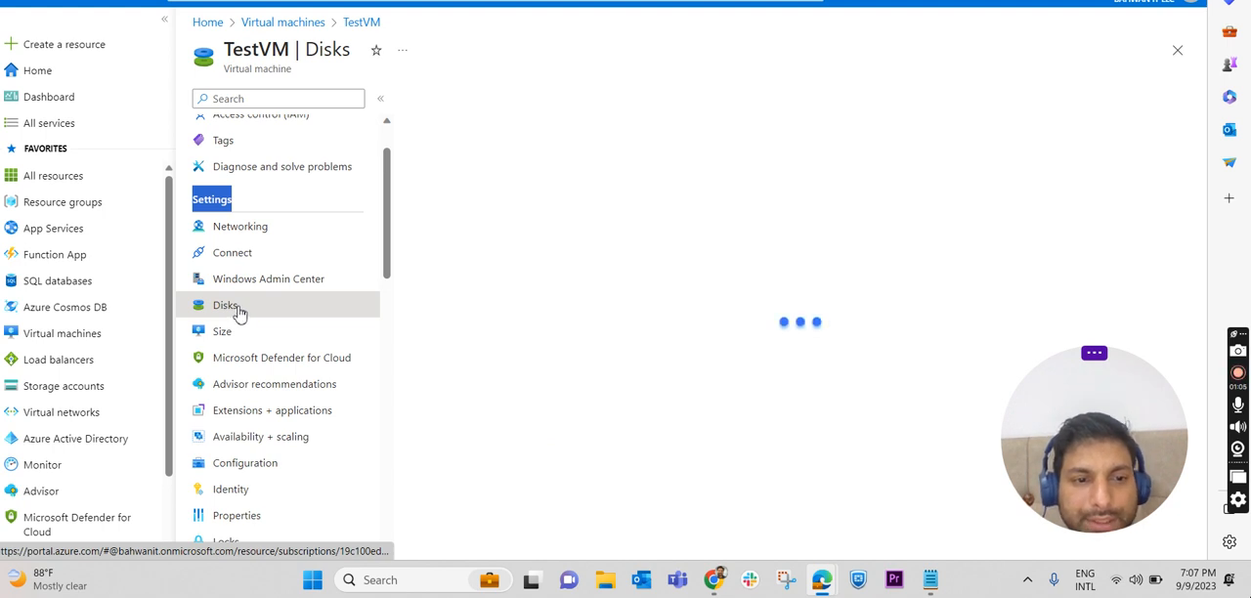
left_click(225, 305)
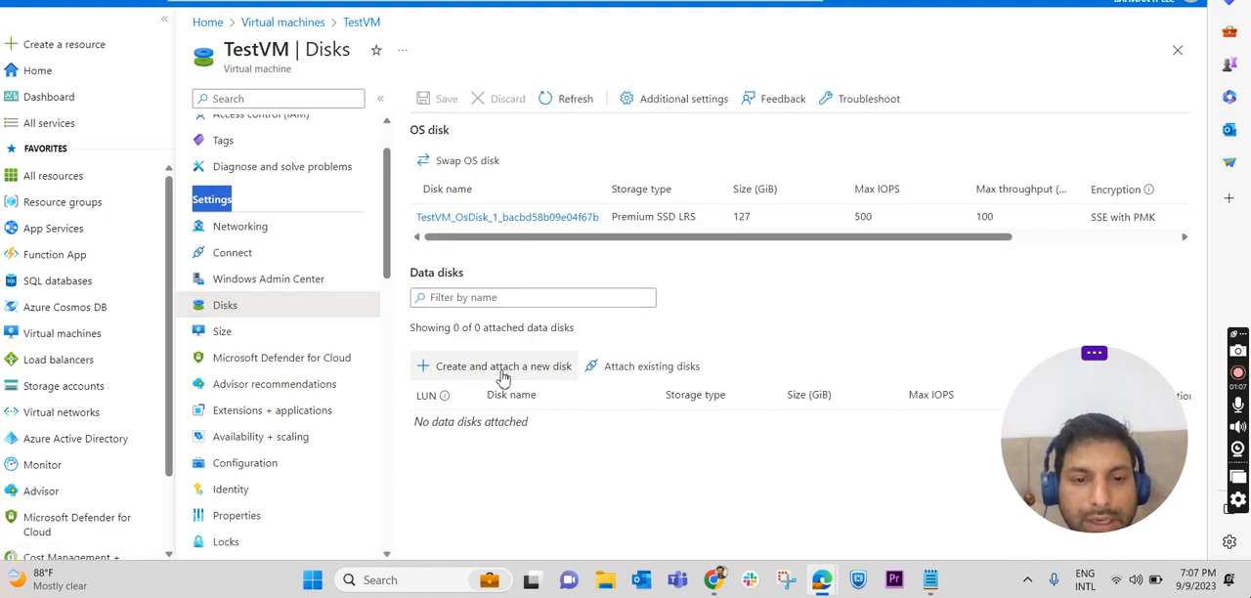
mouse_move(526, 379)
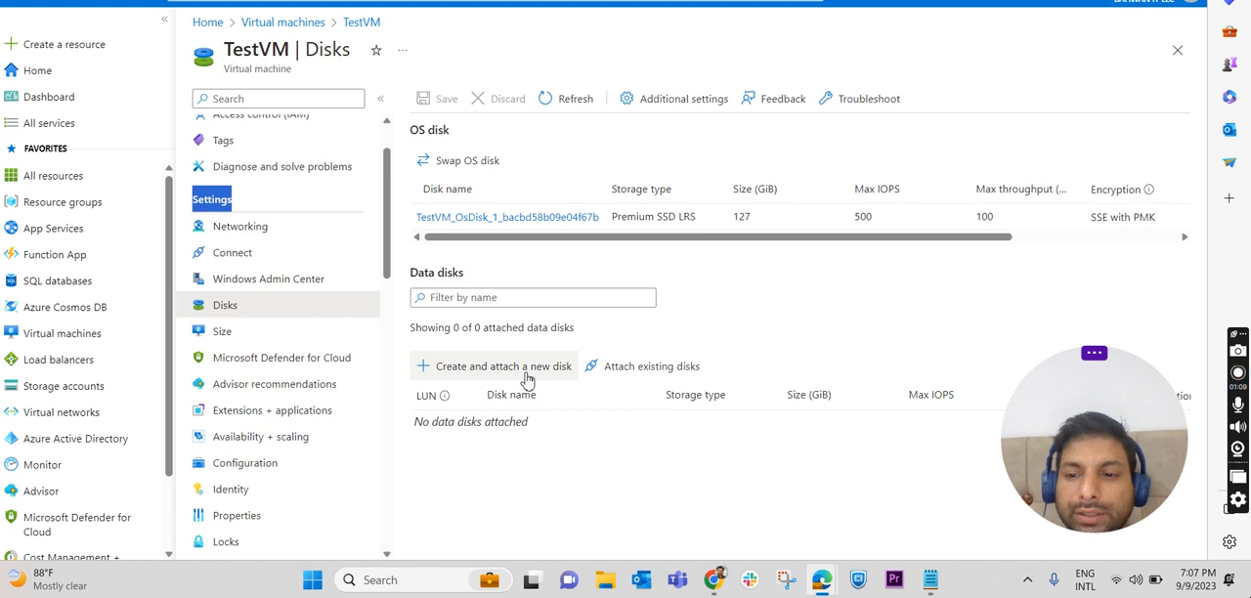
left_click(500, 366)
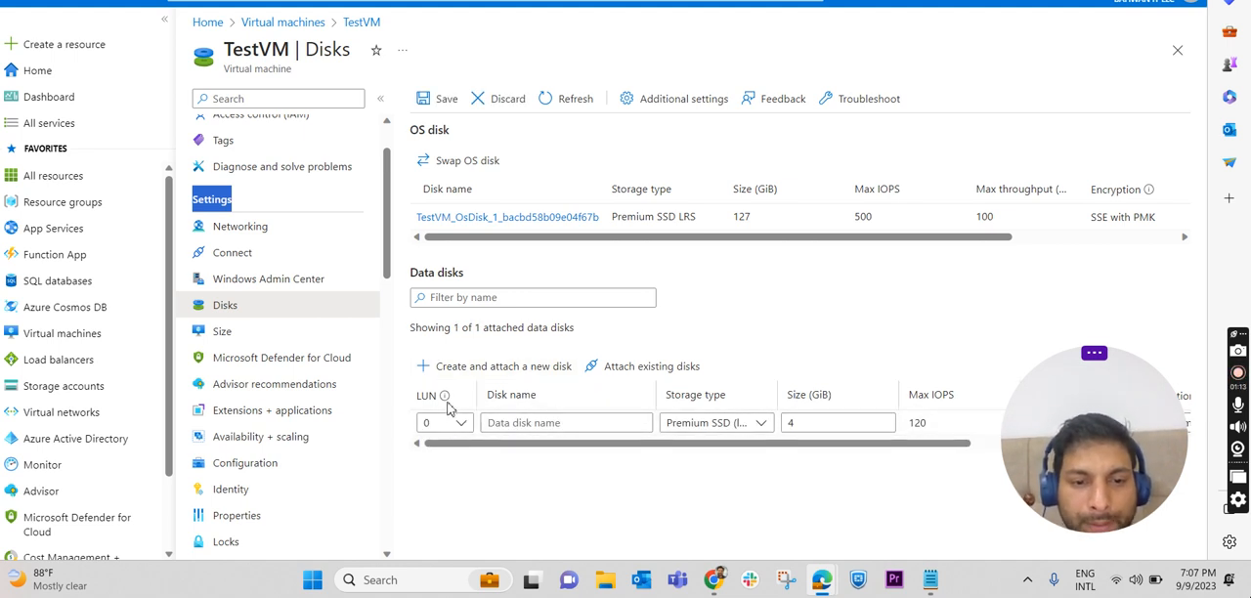
Name the new disk Database and browse storage types, keeping Premium SSD
left_click(567, 423)
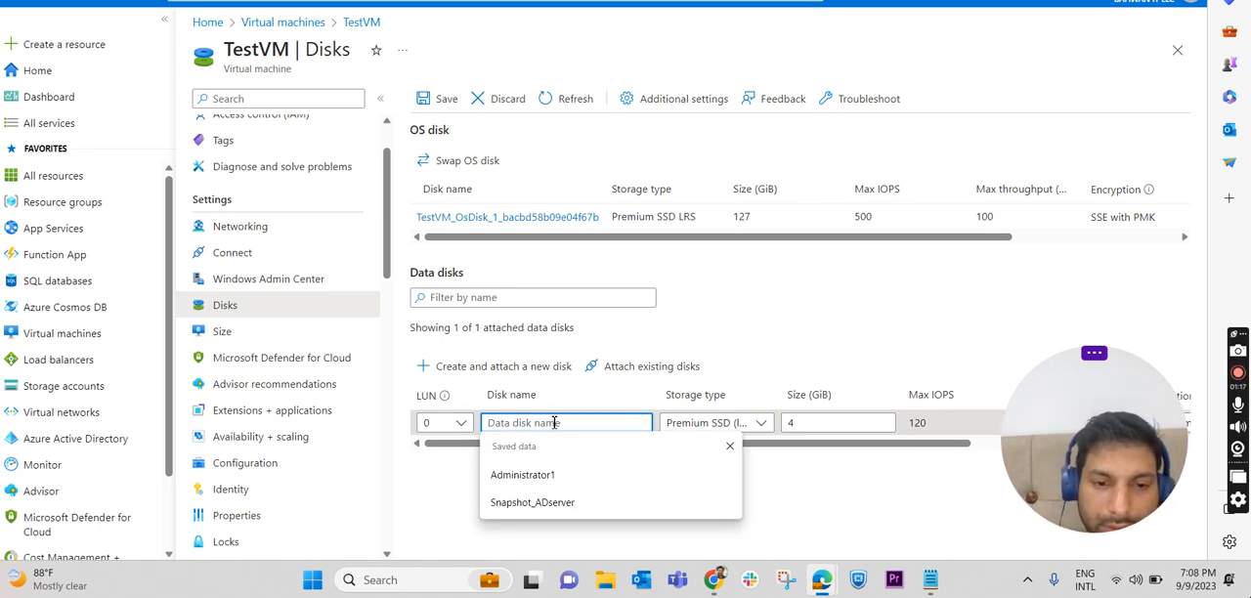
type("D")
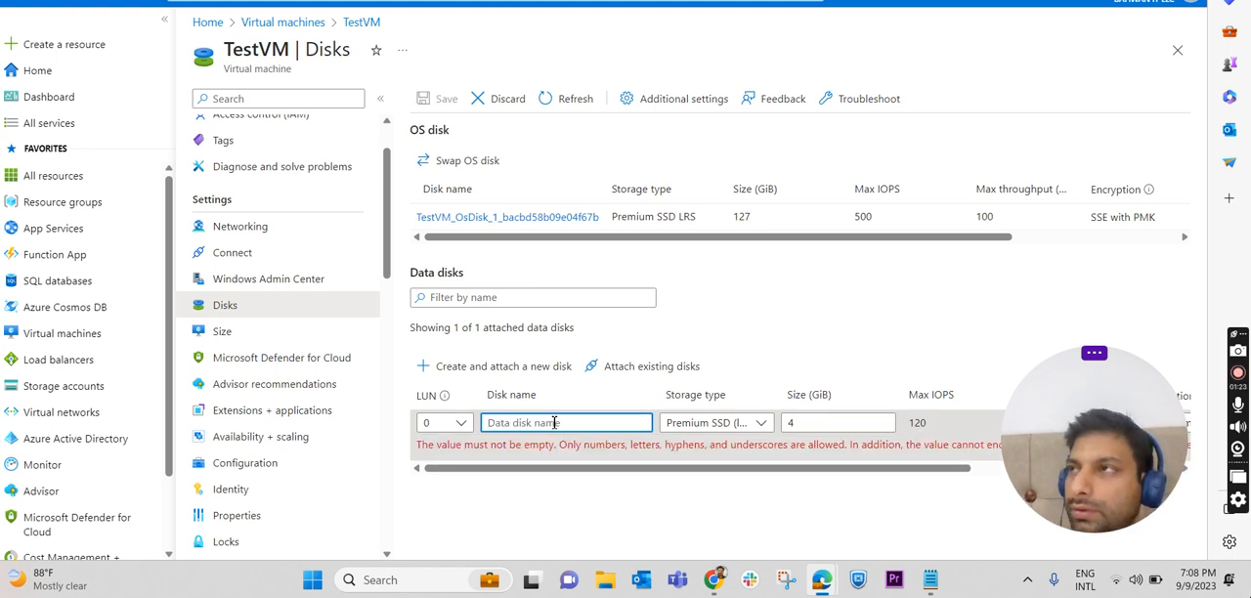
type("Database")
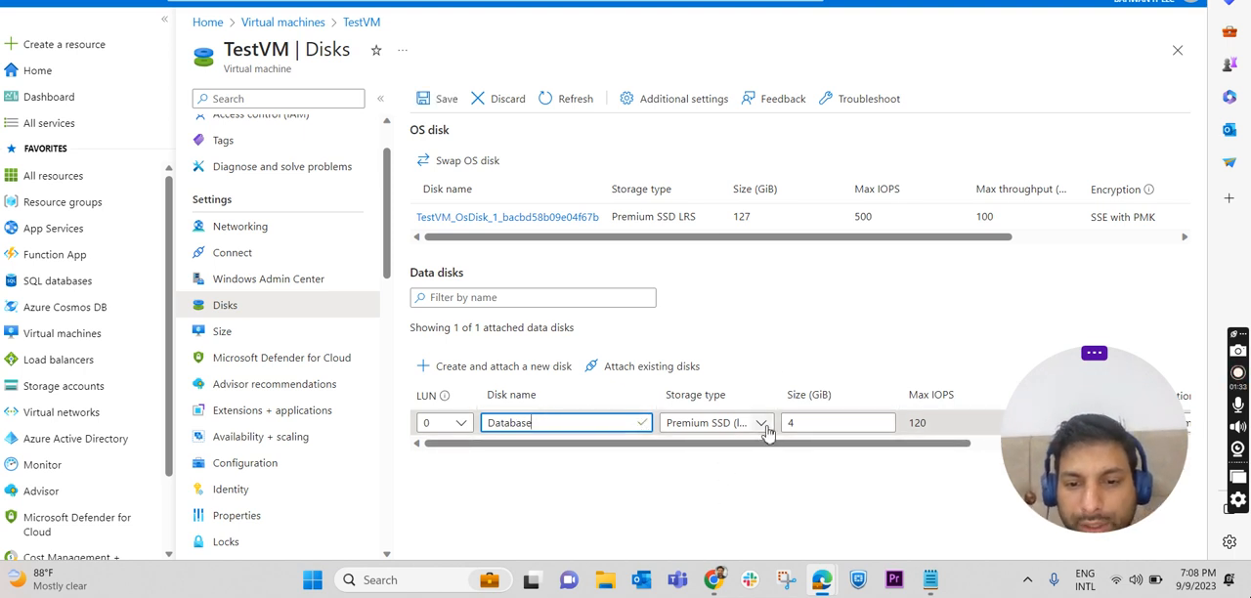
left_click(716, 422)
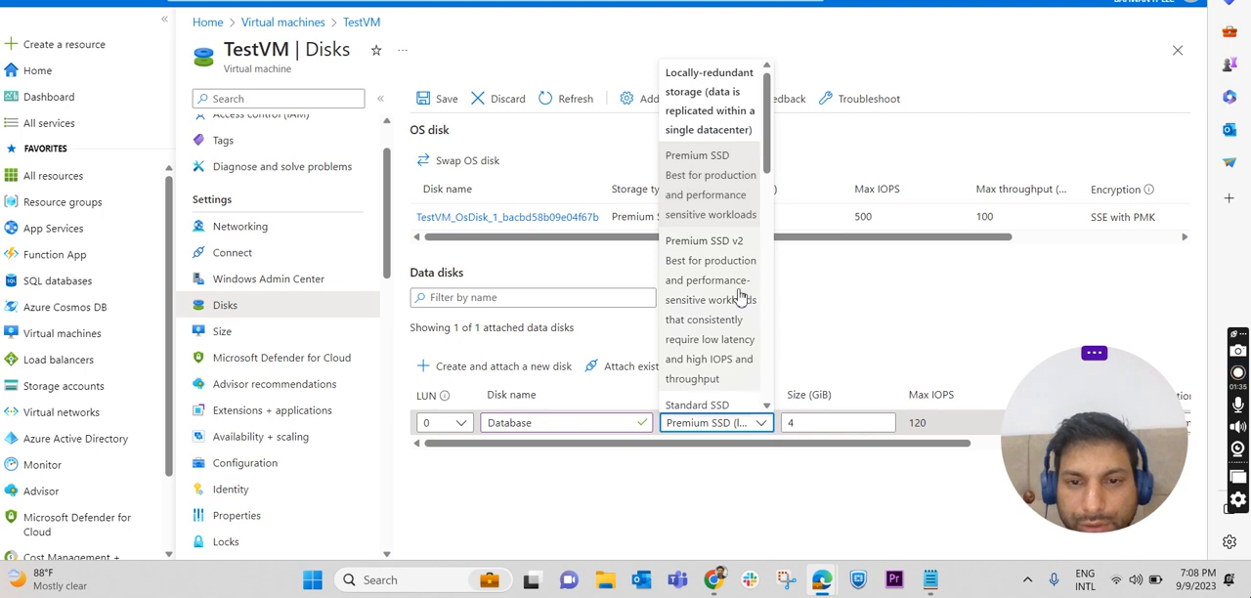
mouse_move(733, 195)
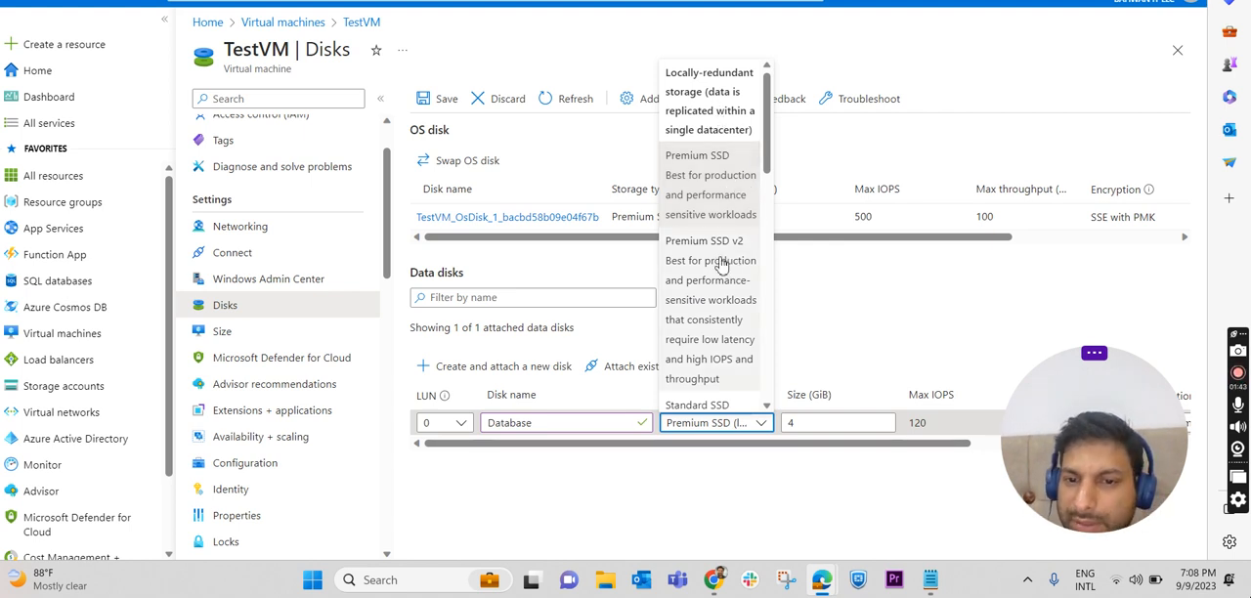
scroll("down", 3)
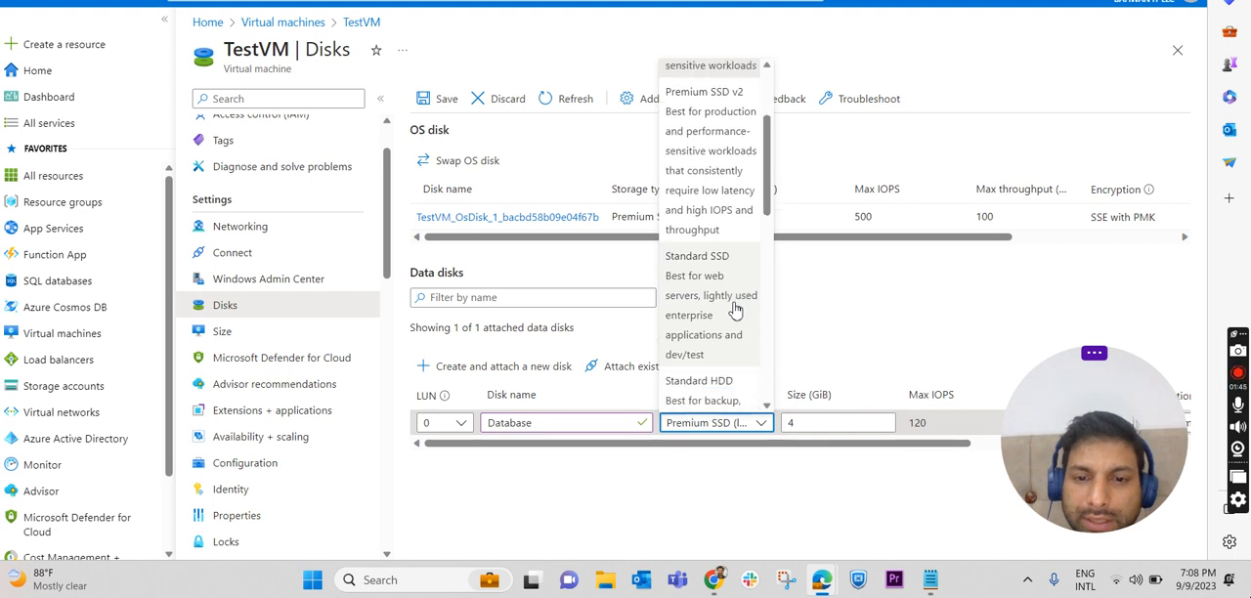
scroll("down", 3)
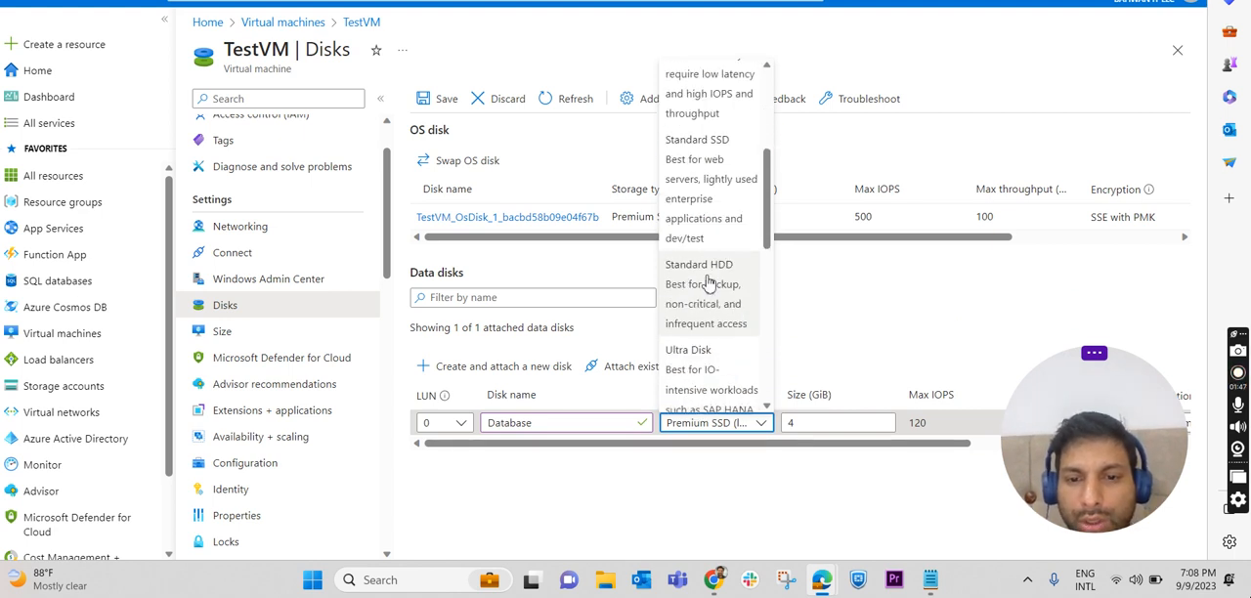
mouse_move(712, 360)
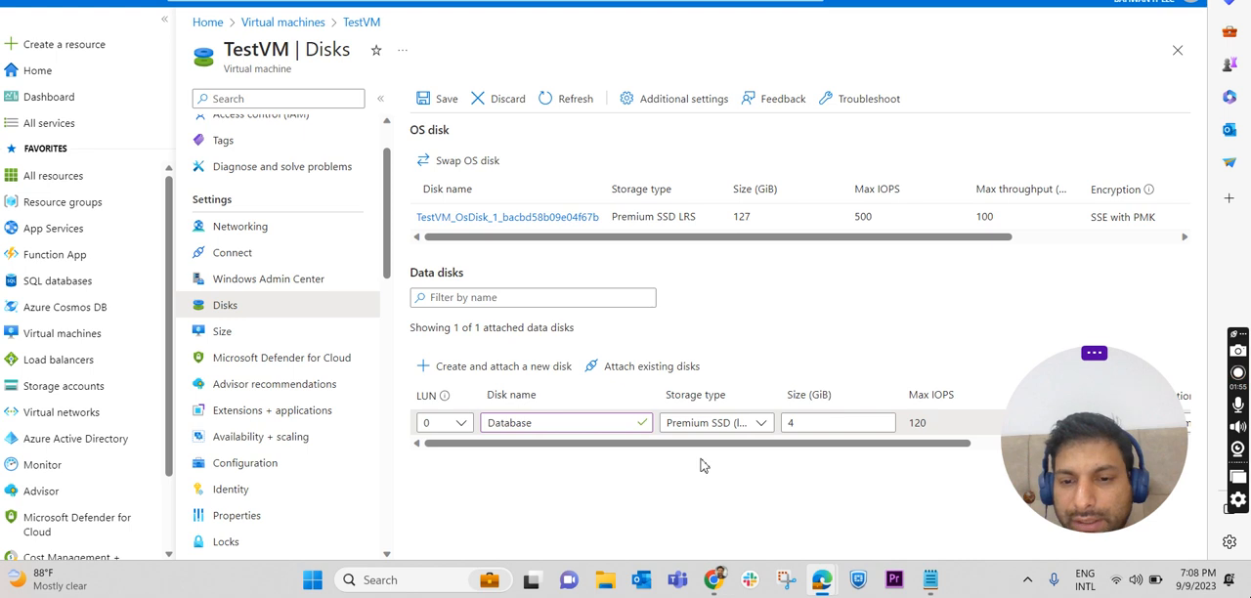
Change the Database disk's size from 4 to 20 GiB
left_click(715, 422)
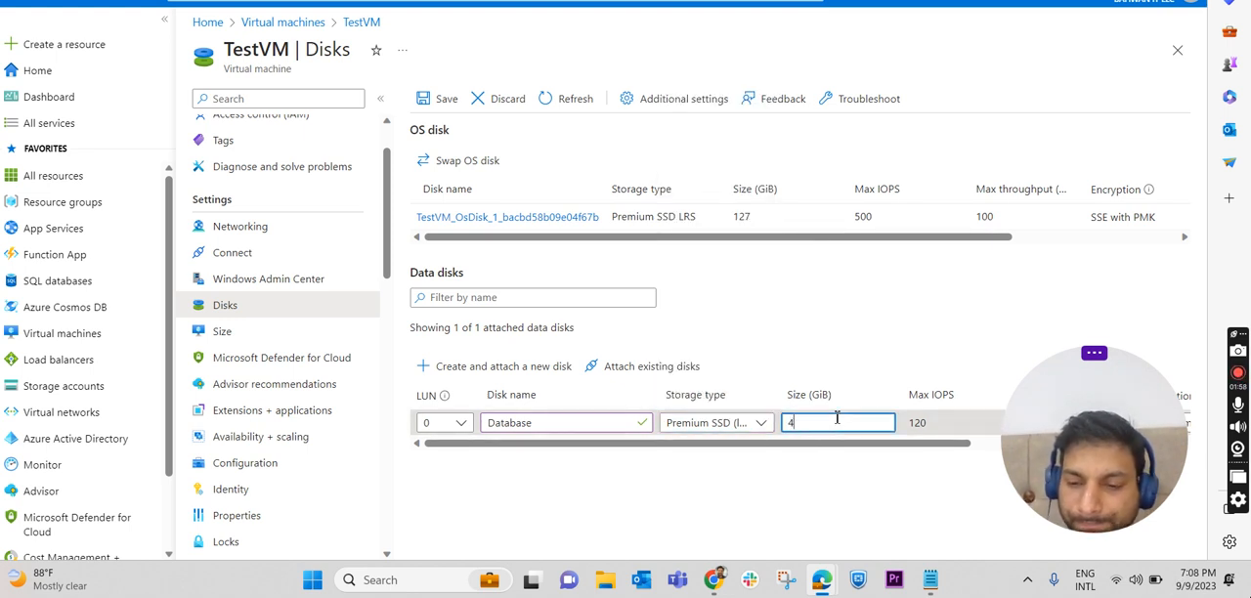
type("20")
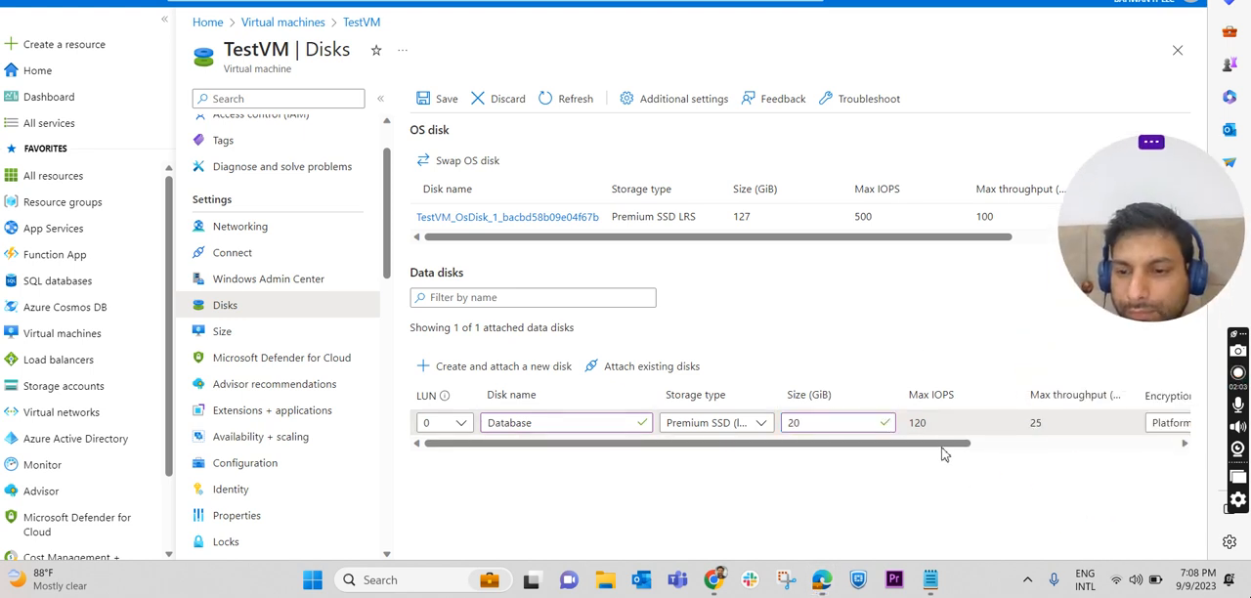
scroll("right", 3)
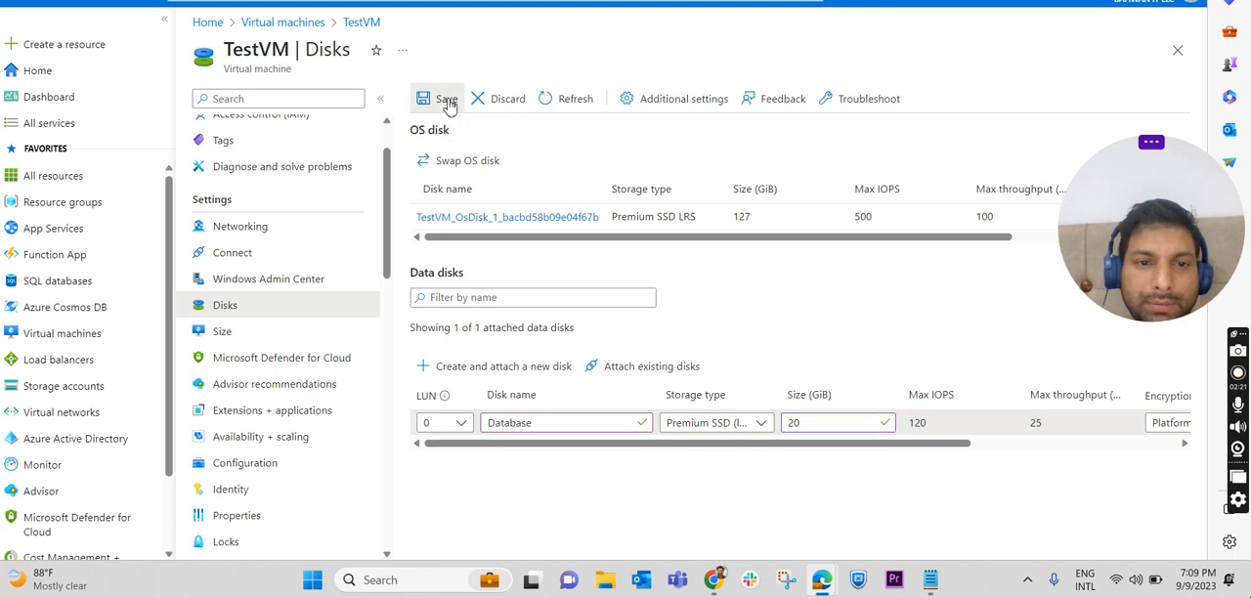
Save so the 20 GiB Database disk attaches, then dismiss the update notification
left_click(438, 97)
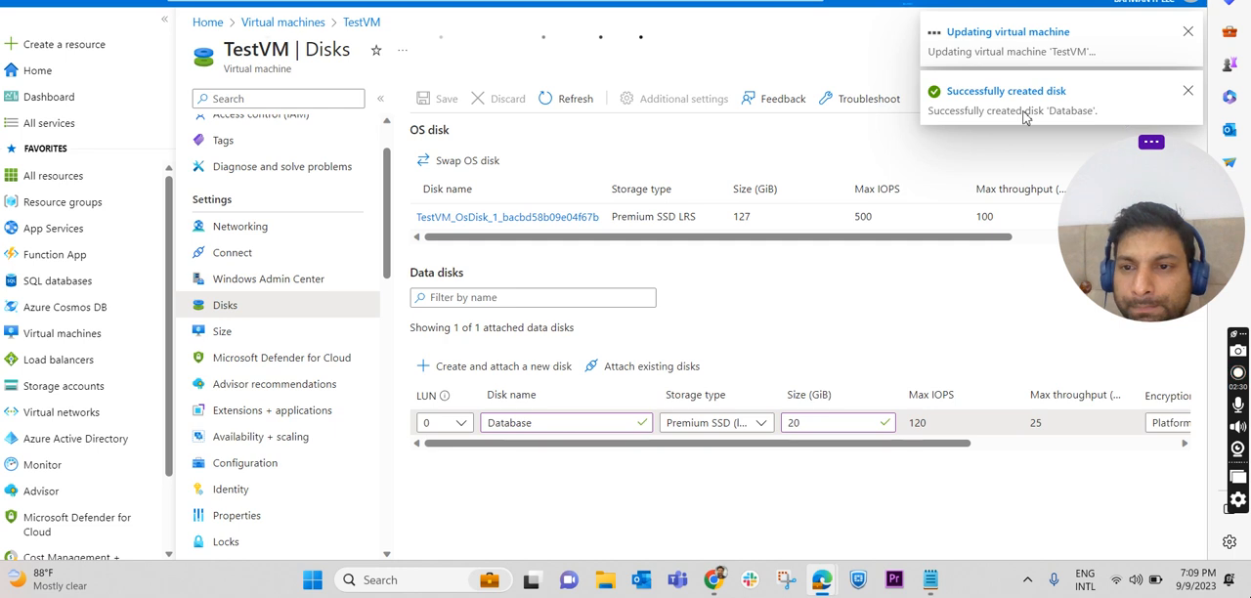
mouse_move(1063, 109)
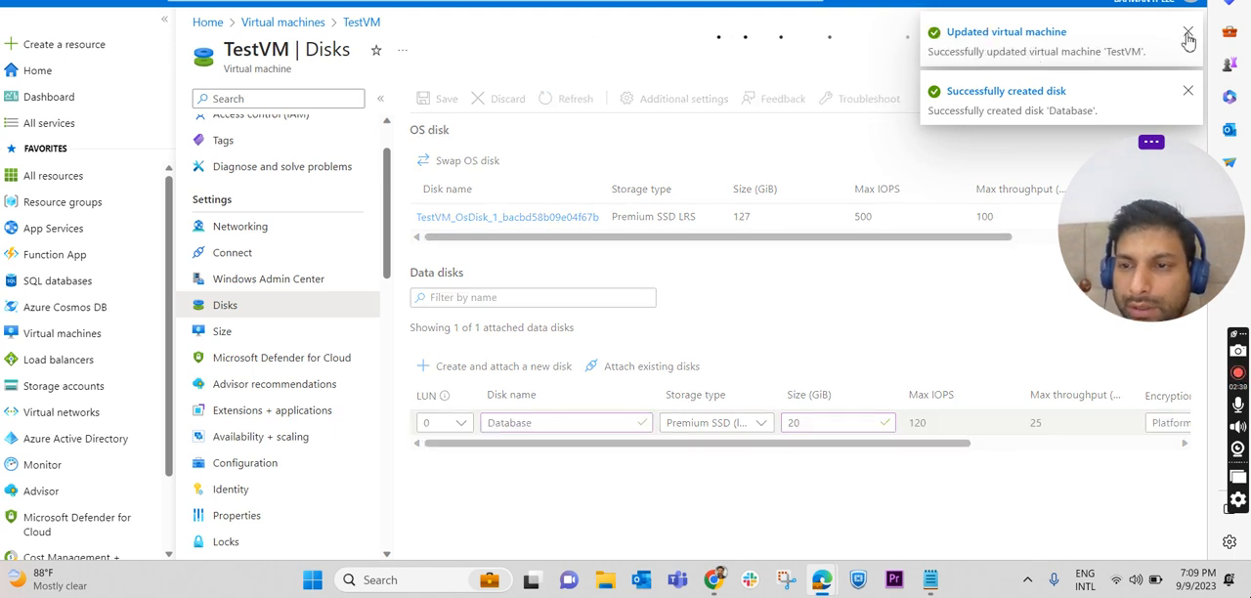
left_click(1189, 36)
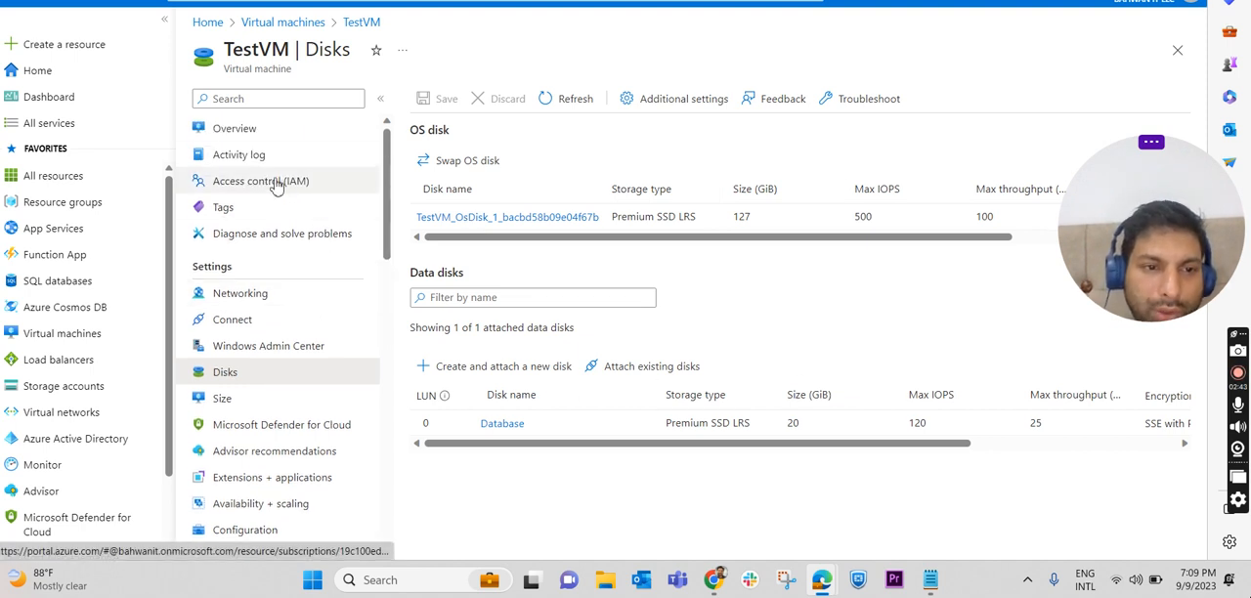
Copy TestVM's public IP 51.138.76.181 from Overview and launch Remote Desktop via mstsc
left_click(234, 129)
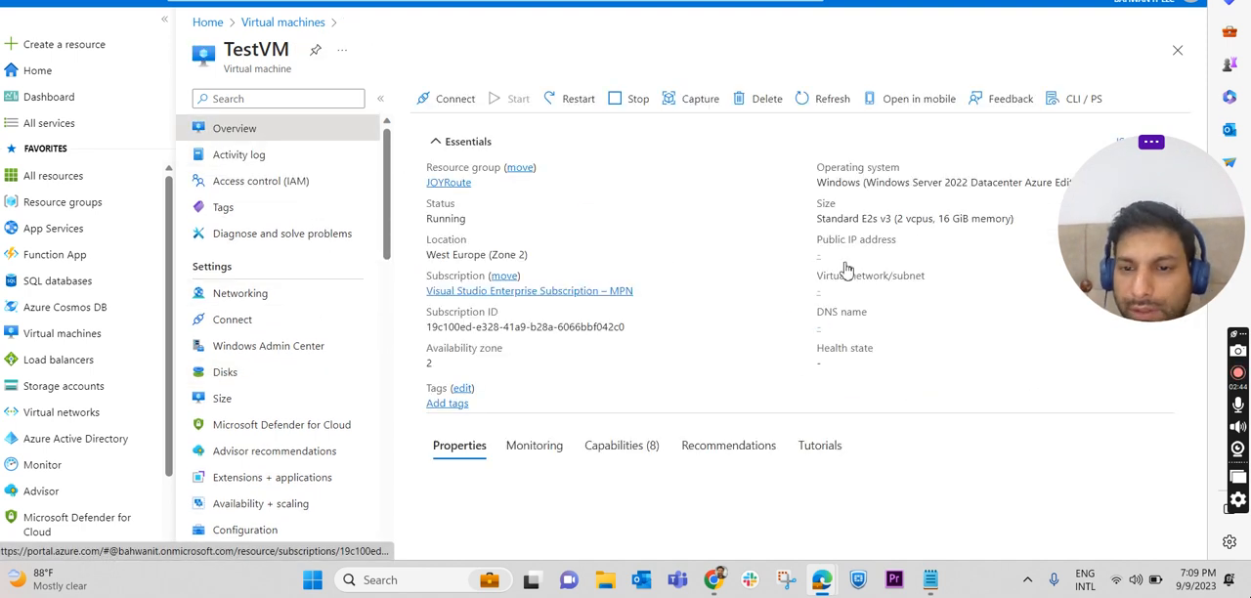
scroll("down", 3)
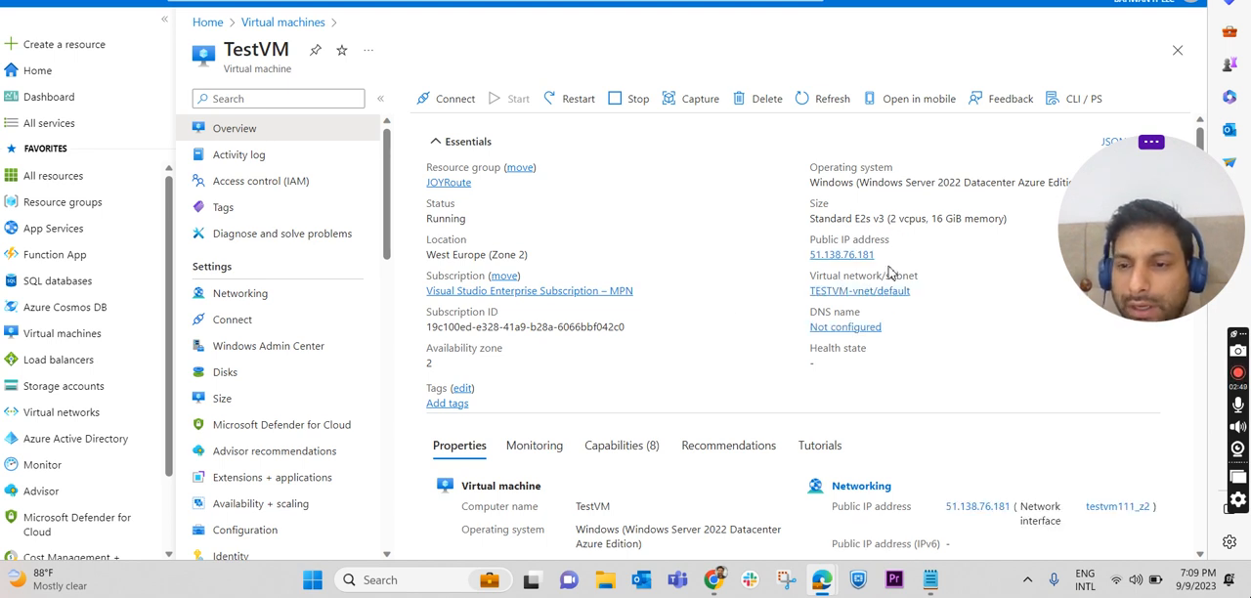
left_click(884, 254)
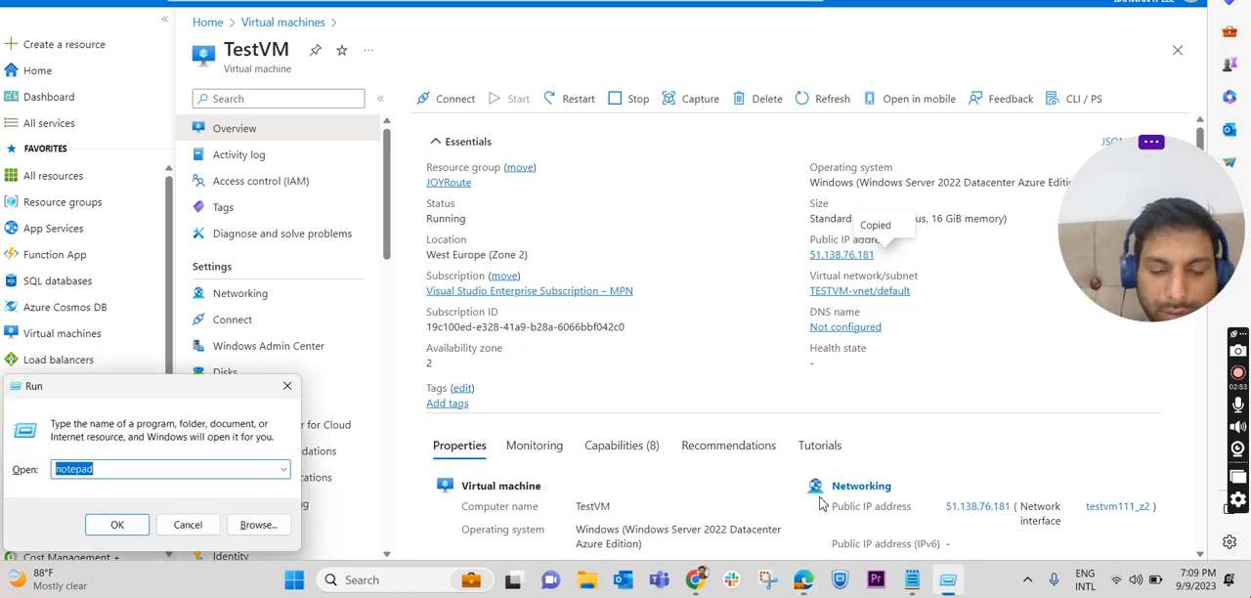
type("mstsc")
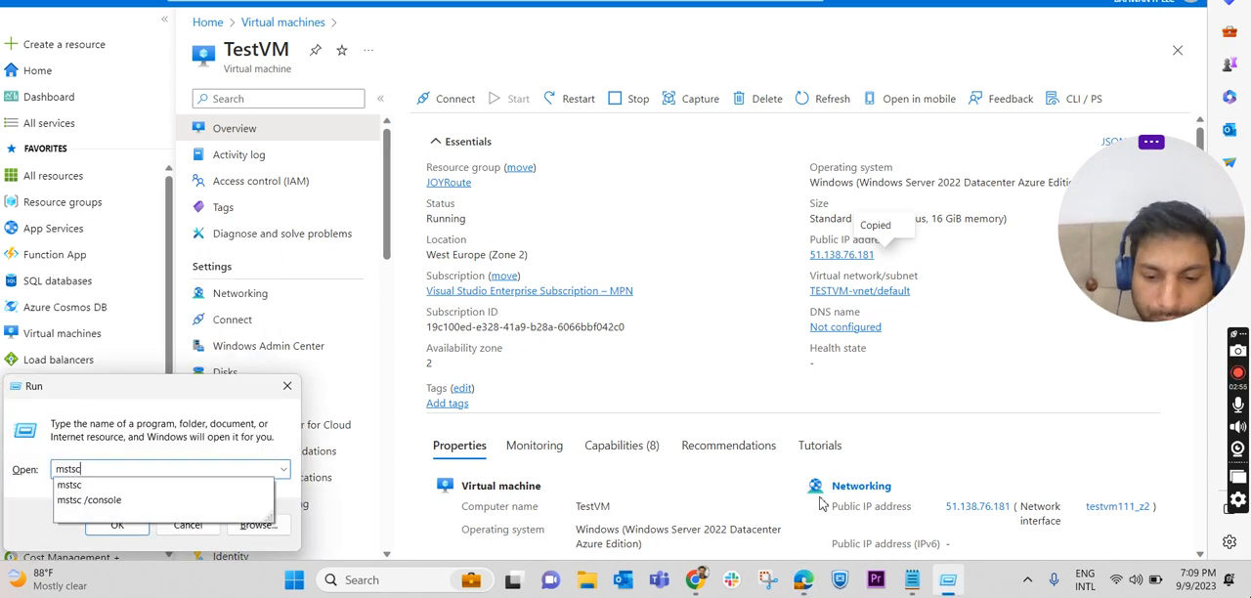
left_click(117, 524)
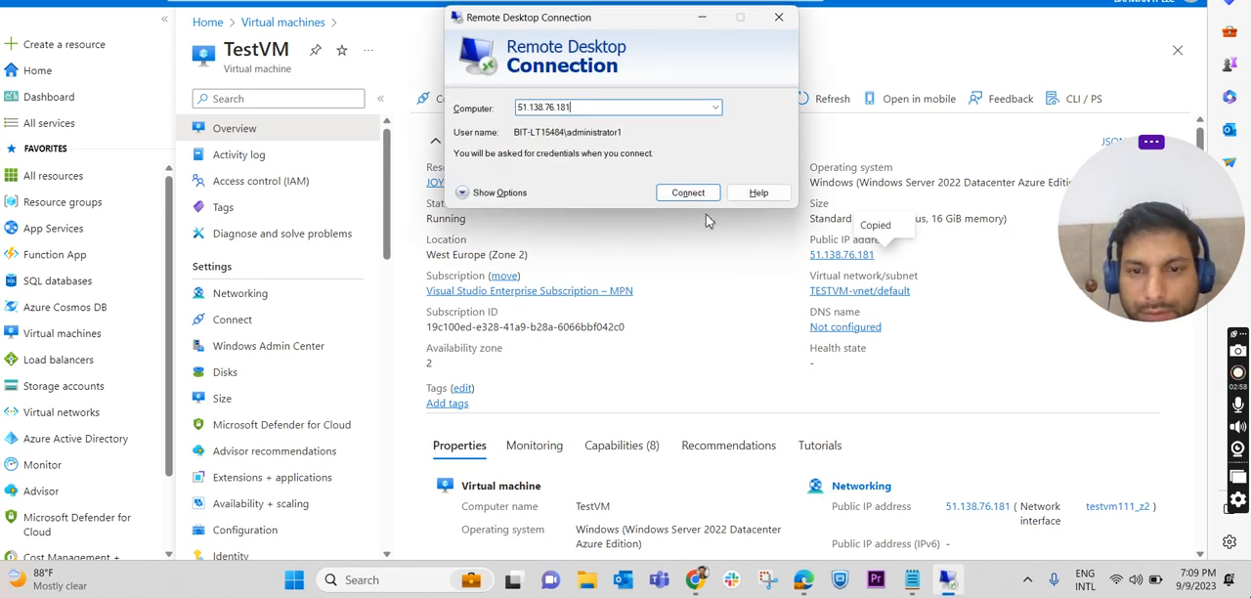
Connect Remote Desktop to 51.138.76.181 so it prompts for credentials
left_click(688, 191)
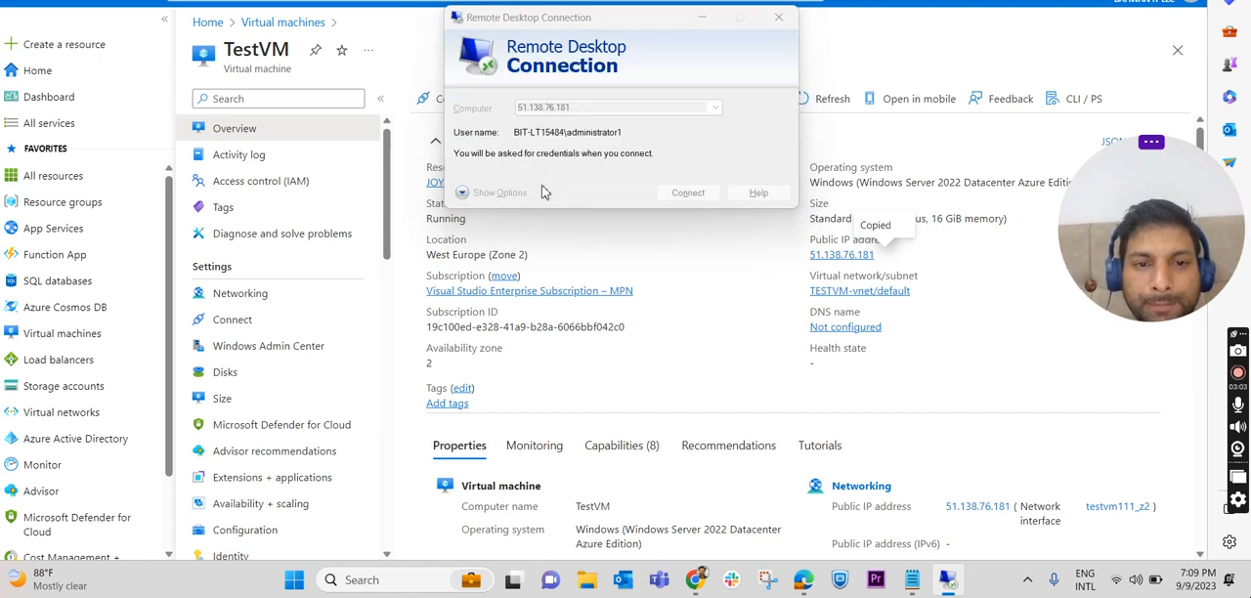
left_click(688, 192)
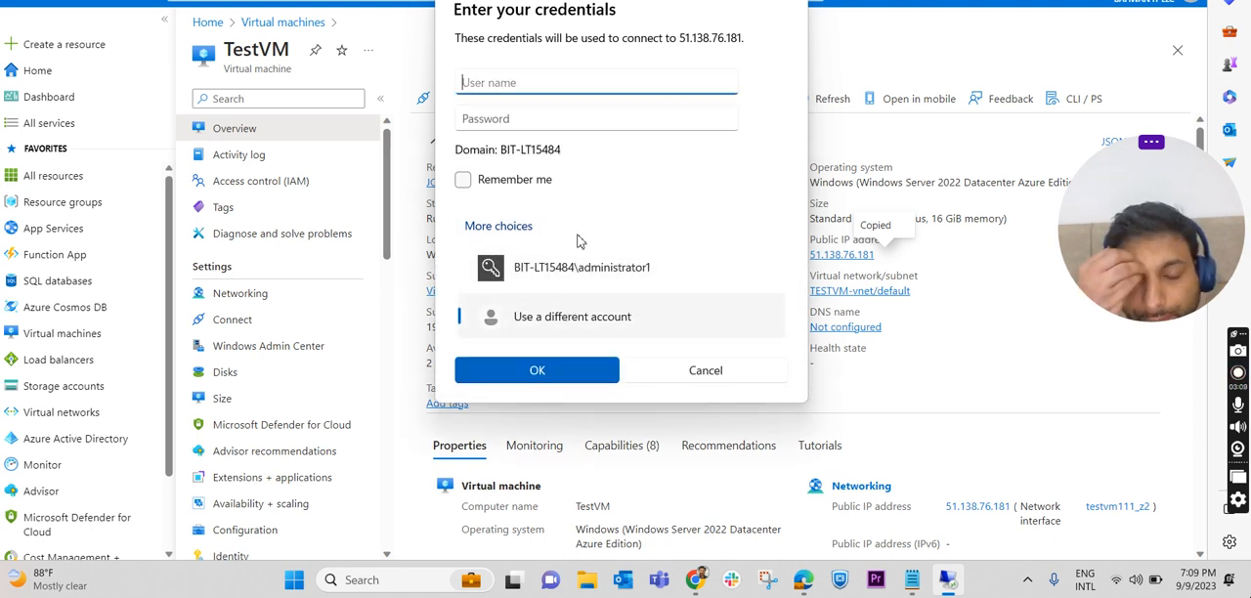
After .\administrator fails to log on, sign in as .\administrator1 instead
type(".\\administrator")
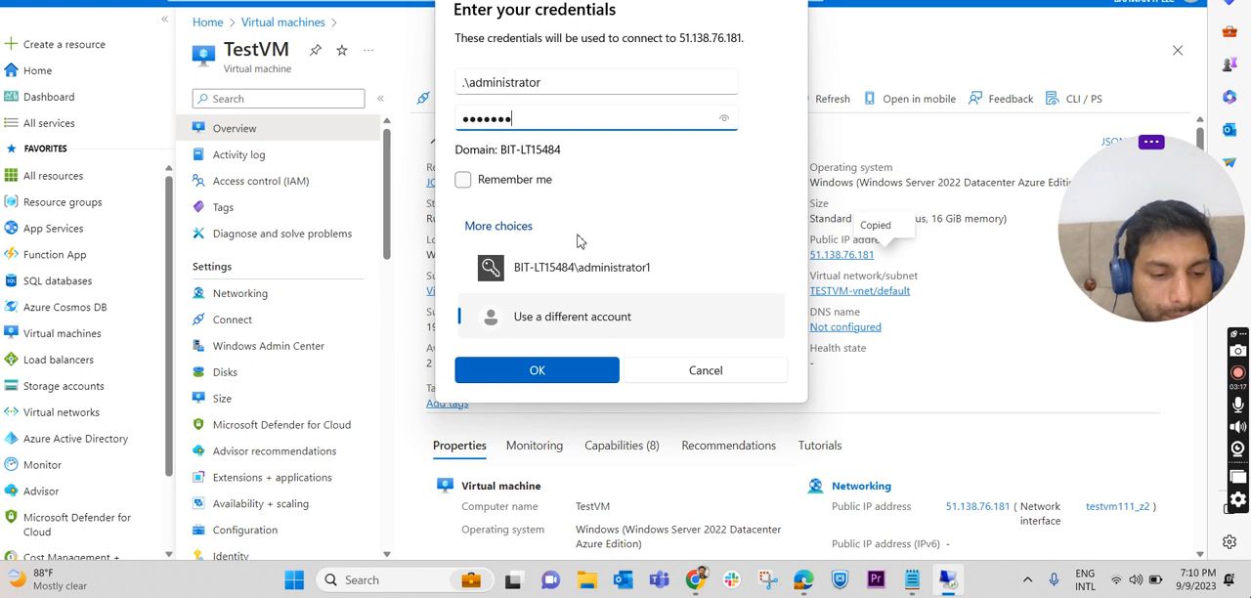
left_click(536, 369)
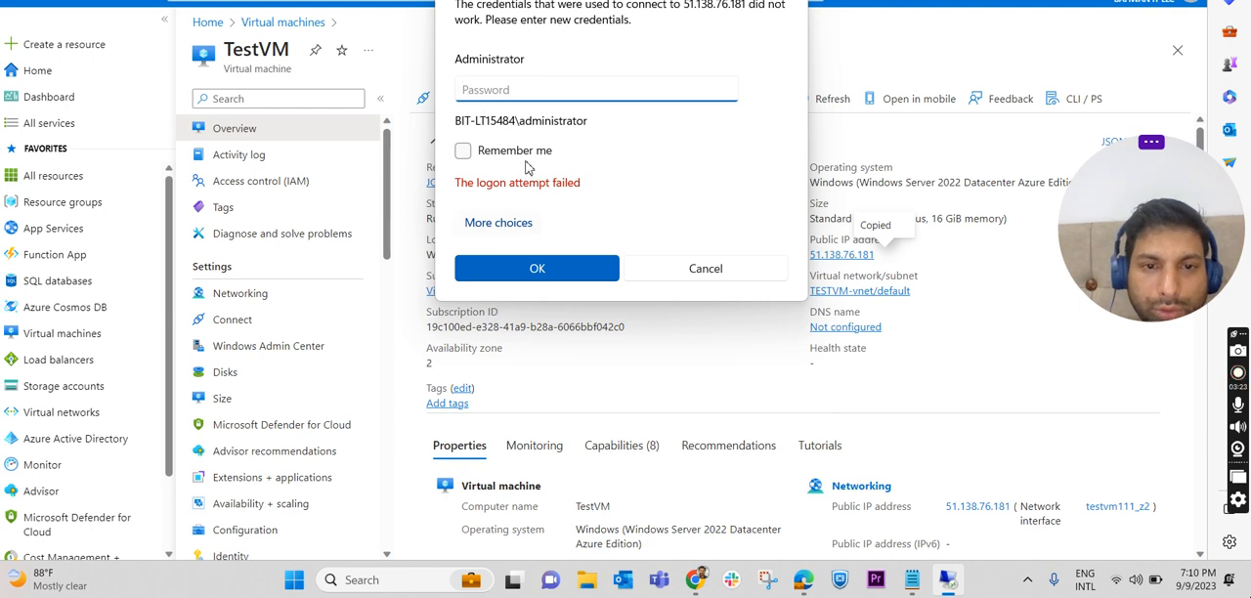
left_click(497, 223)
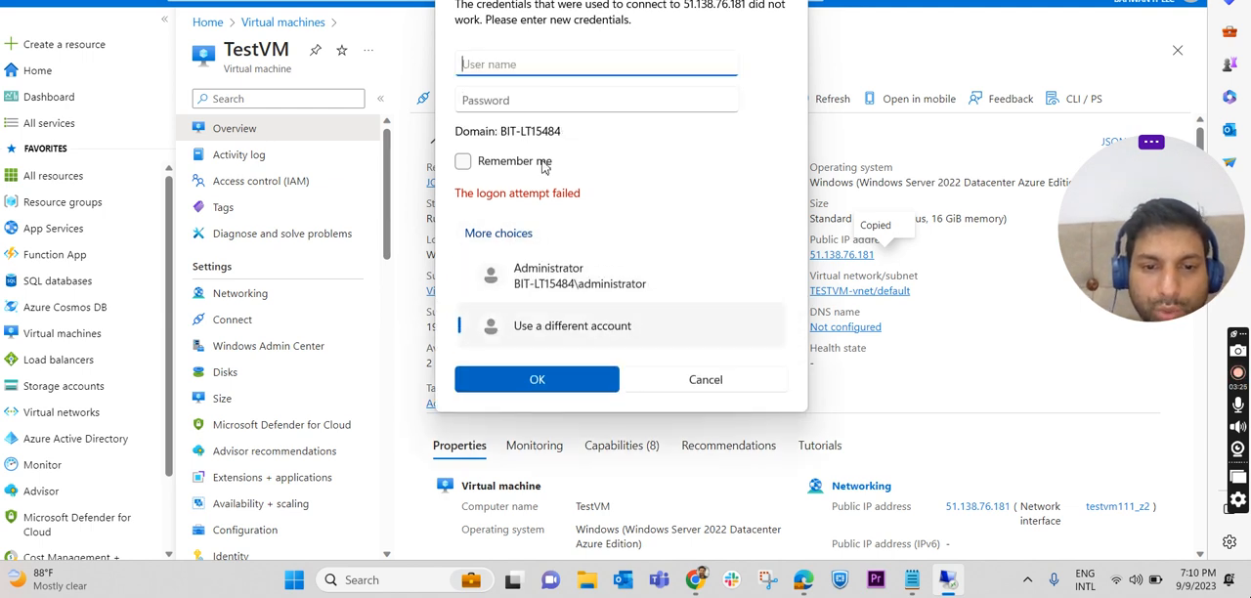
type("\\administrator1")
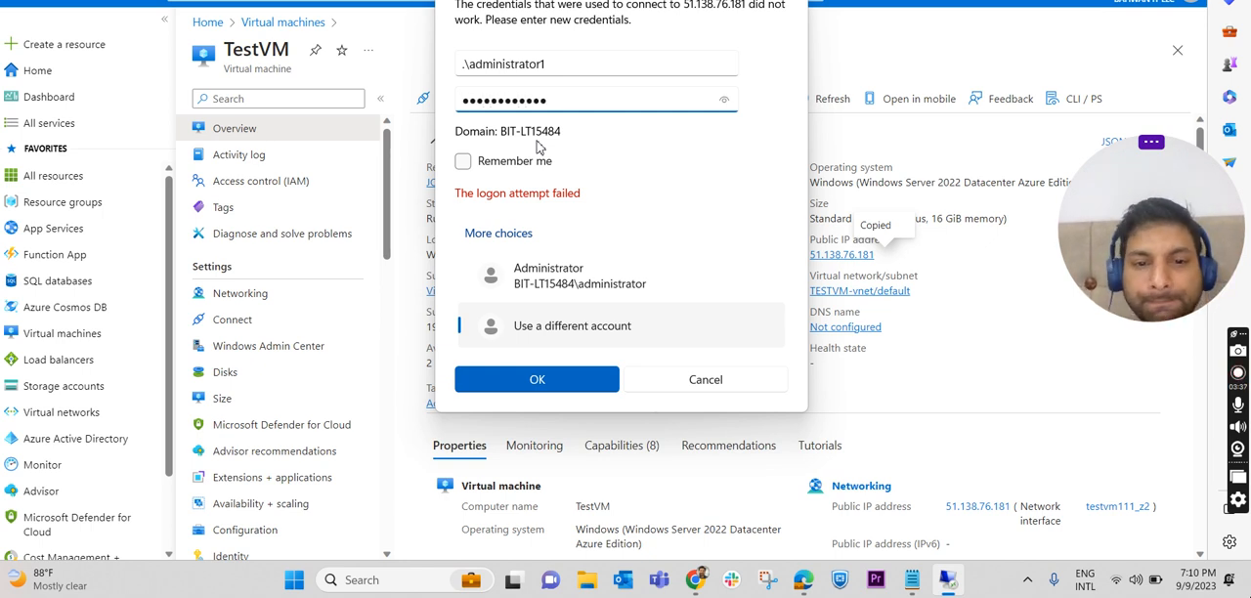
left_click(536, 379)
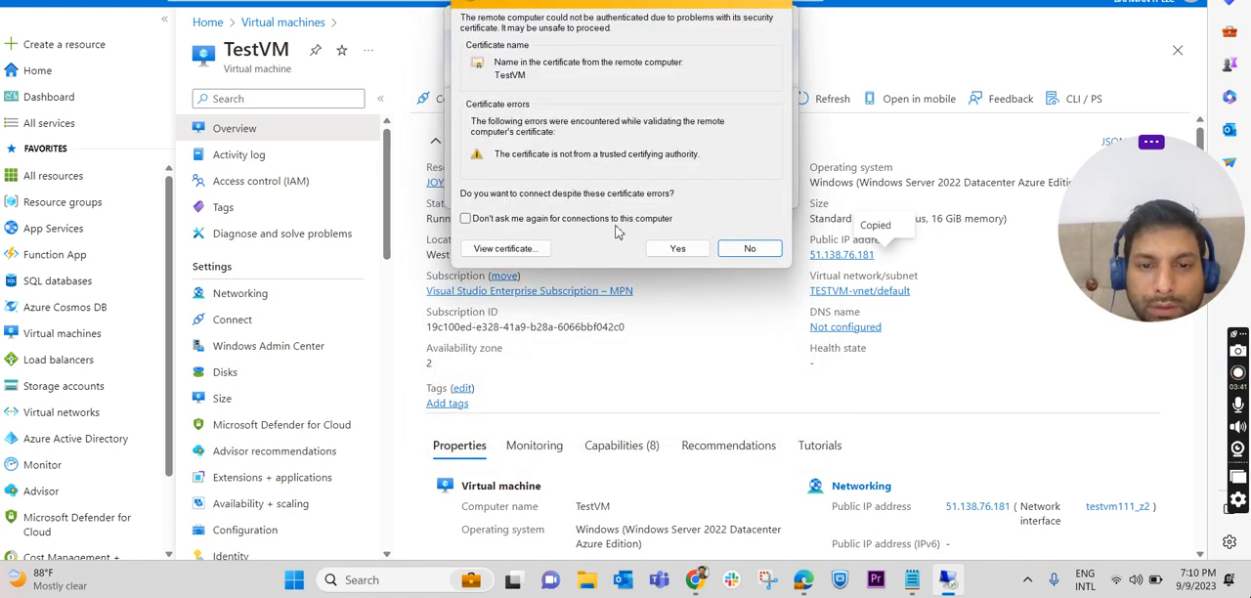
Accept the untrusted certificate permanently and enter TestVM's desktop session
left_click(465, 218)
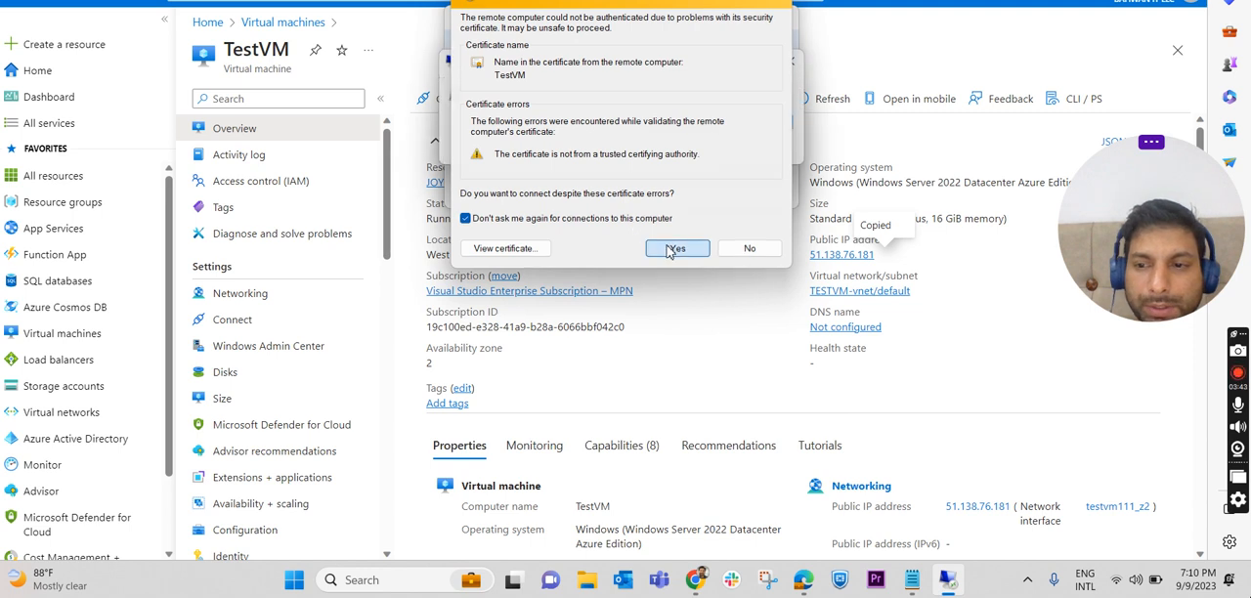
left_click(676, 248)
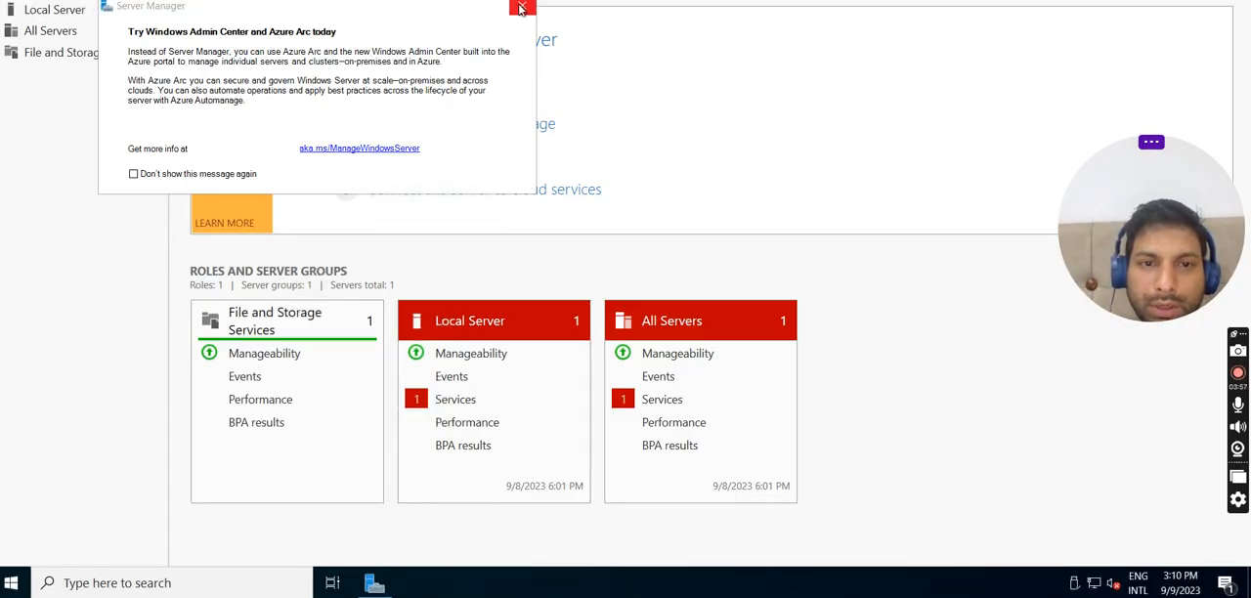
Dismiss the Windows Admin Center prompt and run diskmgmt to launch Disk Management
left_click(520, 8)
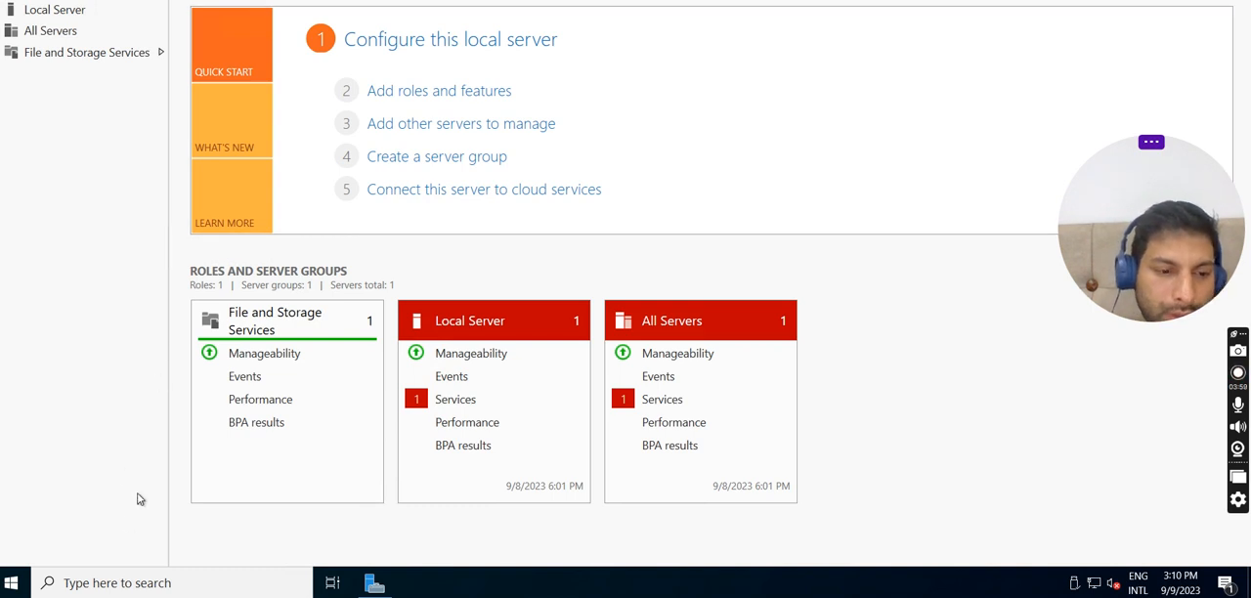
left_click(118, 583)
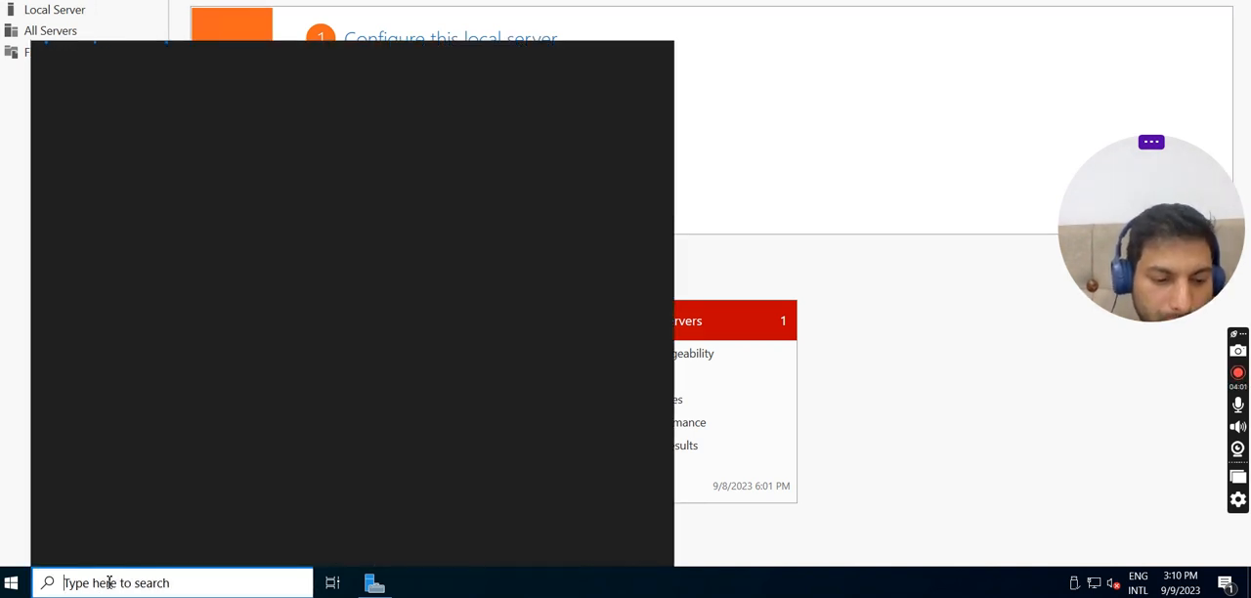
type("d")
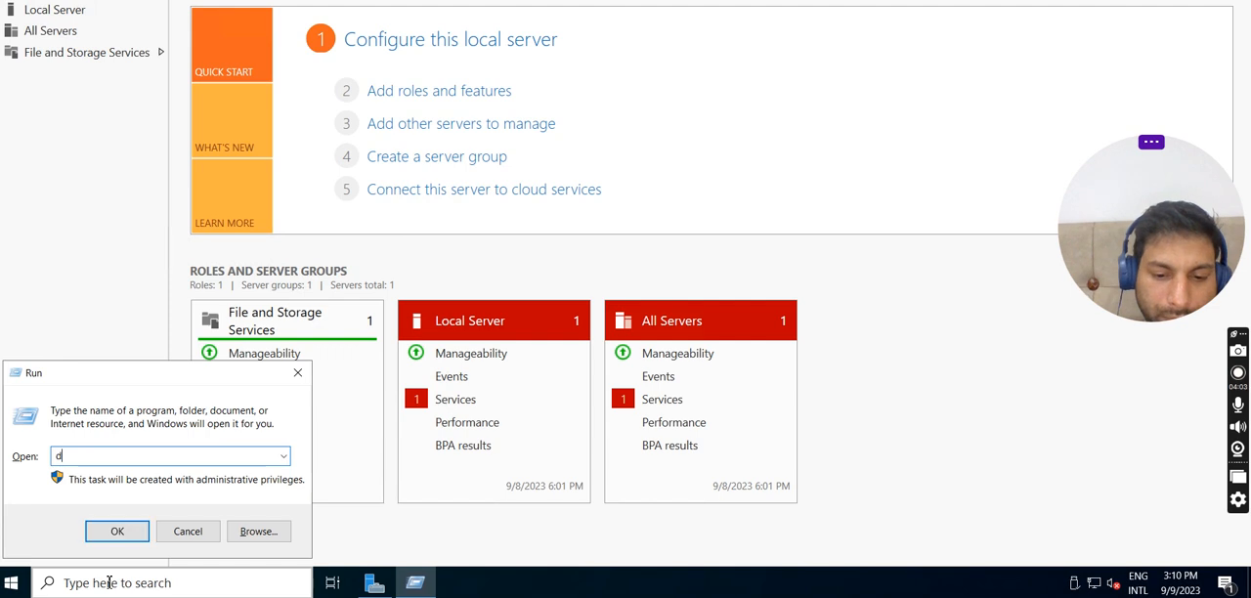
type("iskmgmt.")
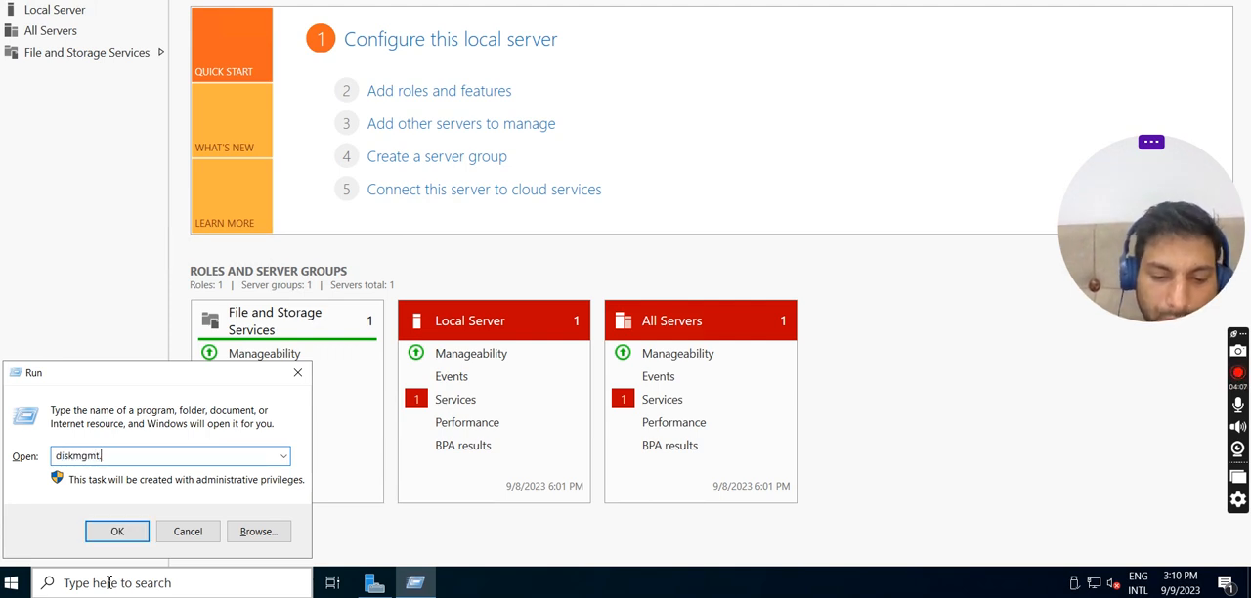
left_click(117, 531)
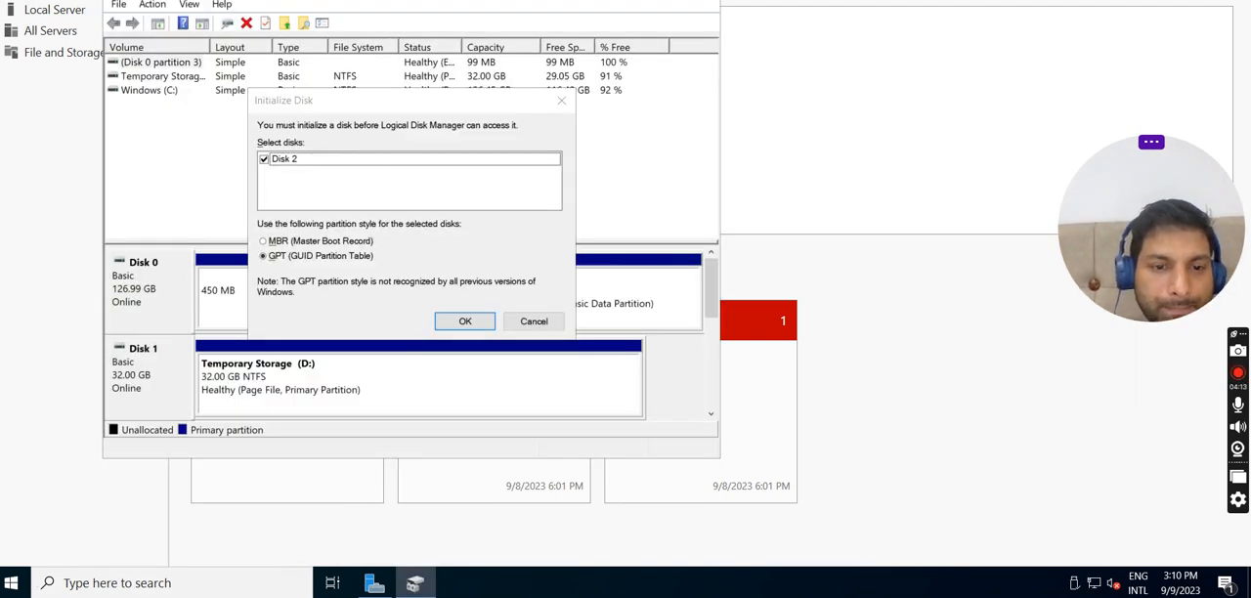
mouse_move(454, 303)
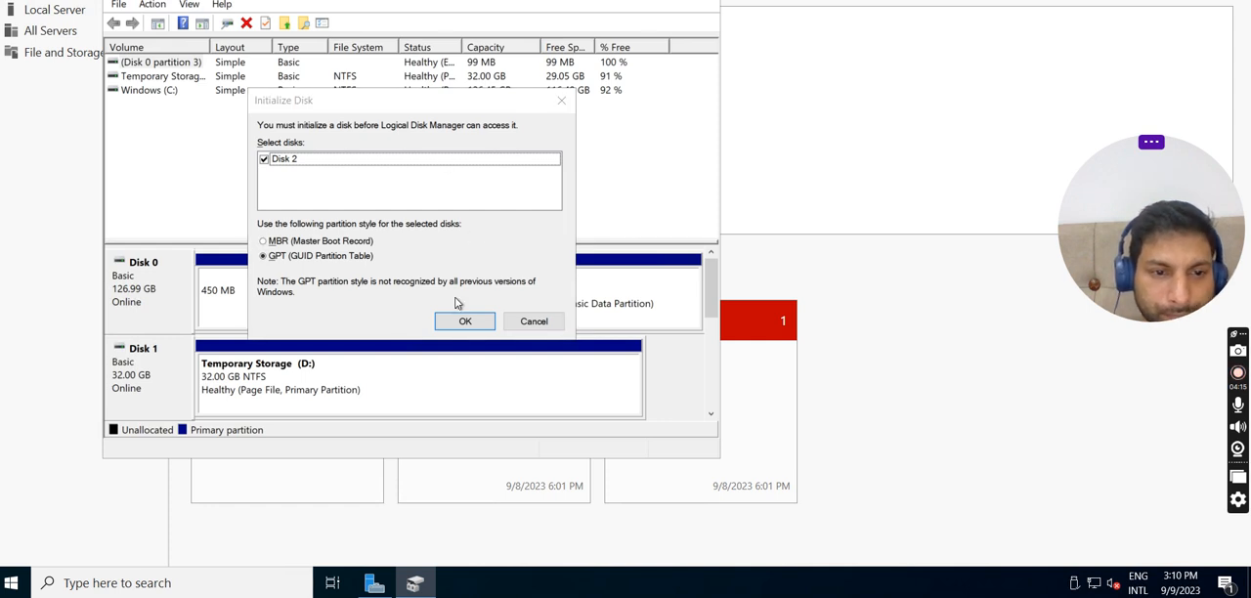
Initialize Disk 2 as GPT, leaving its 19.98 GB unallocated
left_click(465, 321)
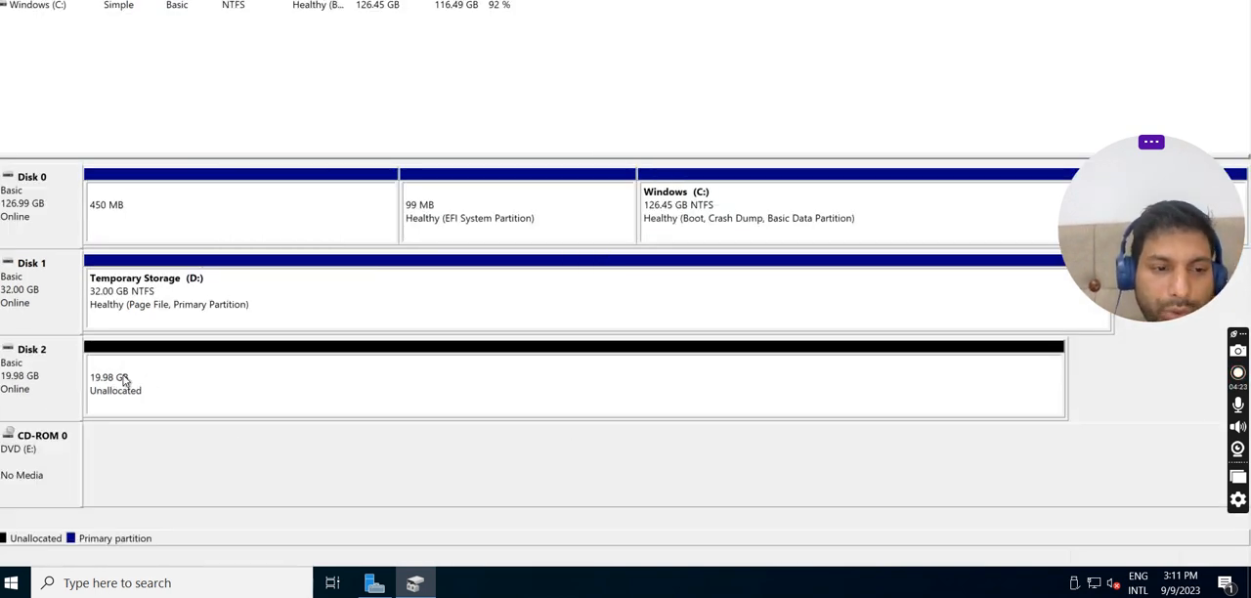
mouse_move(664, 242)
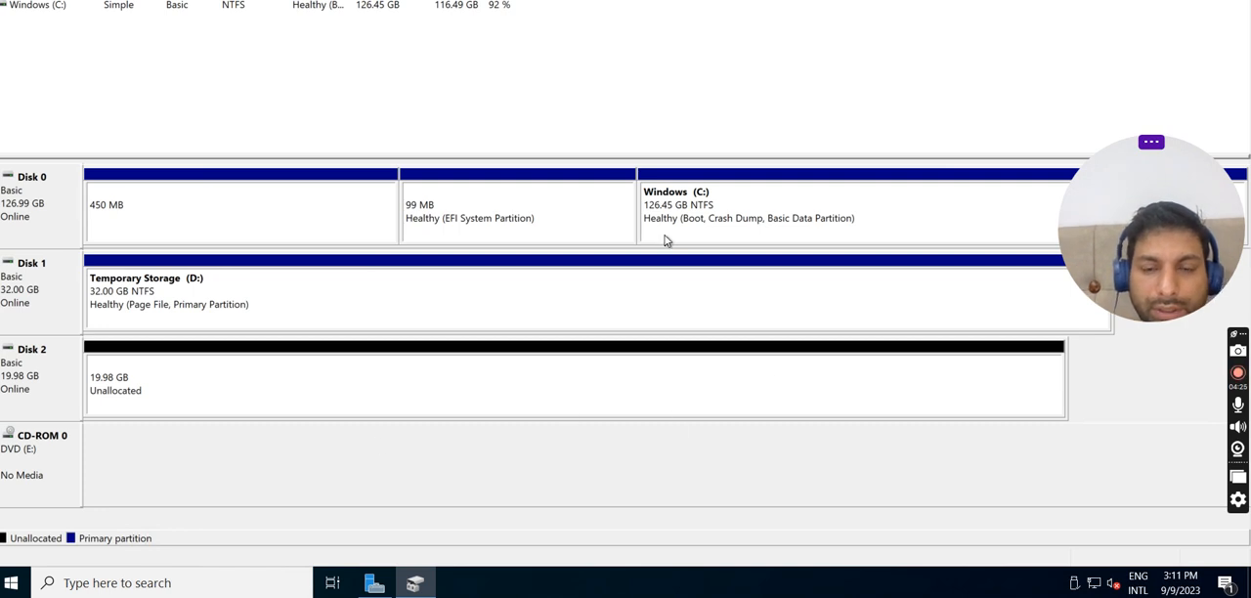
right_click(115, 382)
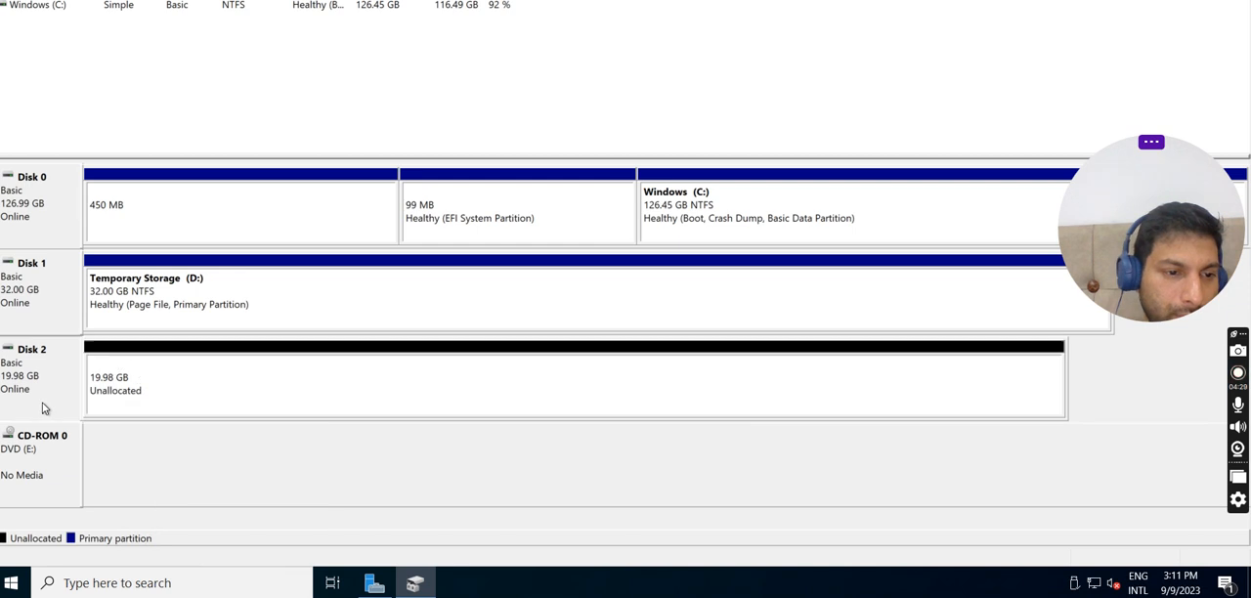
Create a simple NTFS volume 'New Volume' on all of Disk 2 with drive letter F
right_click(391, 375)
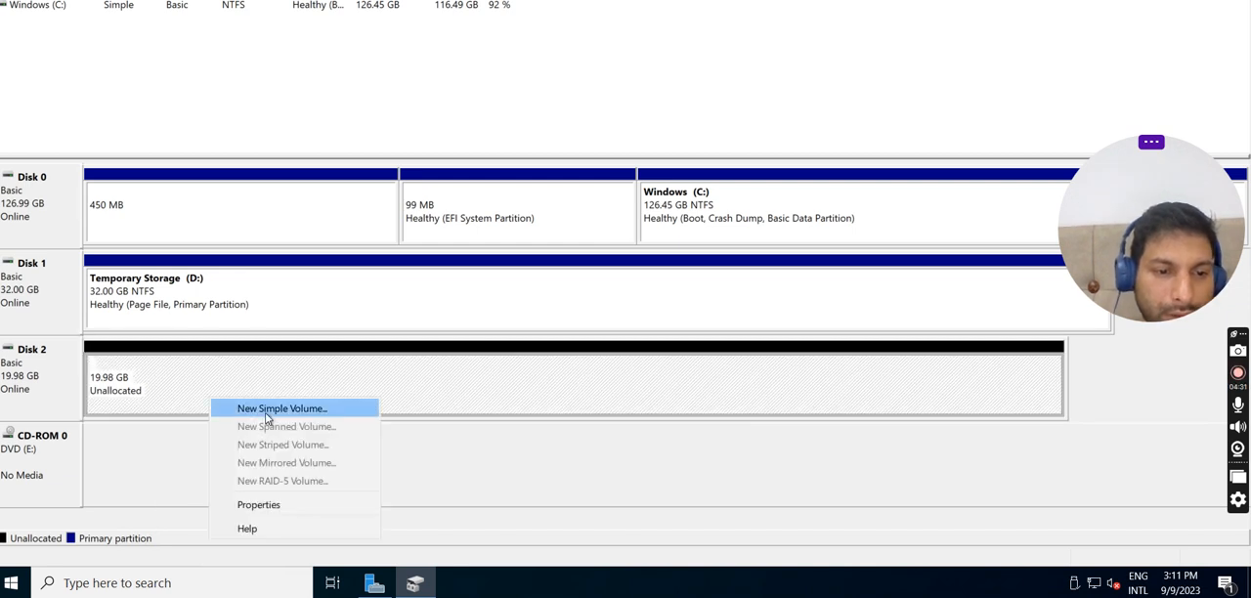
left_click(281, 409)
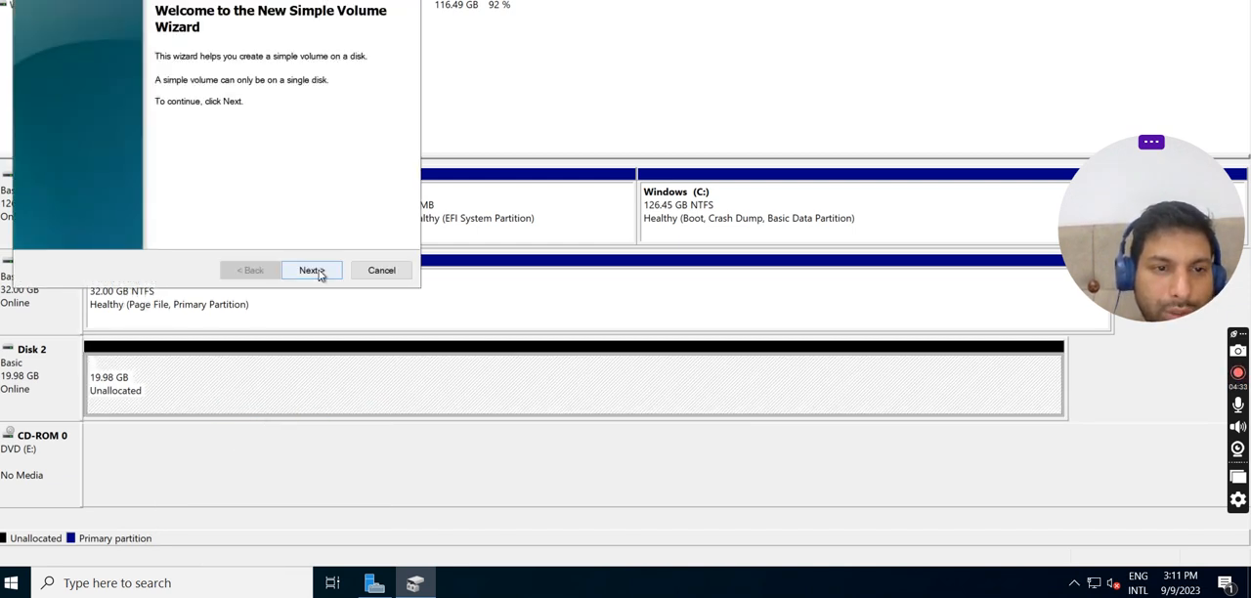
left_click(310, 270)
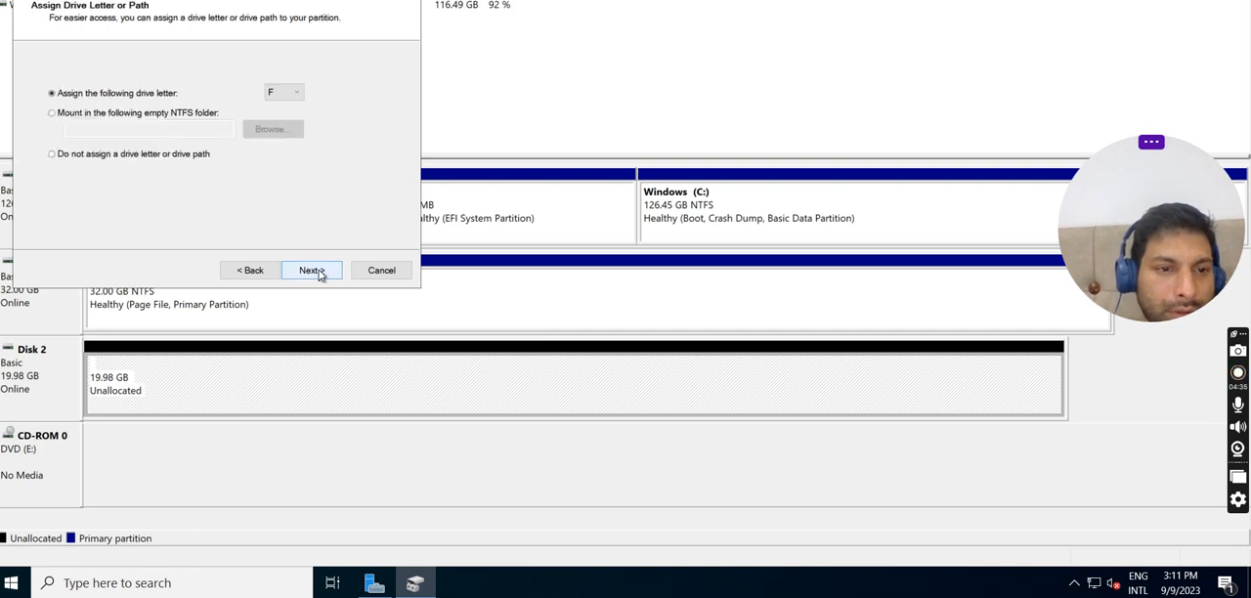
mouse_move(215, 106)
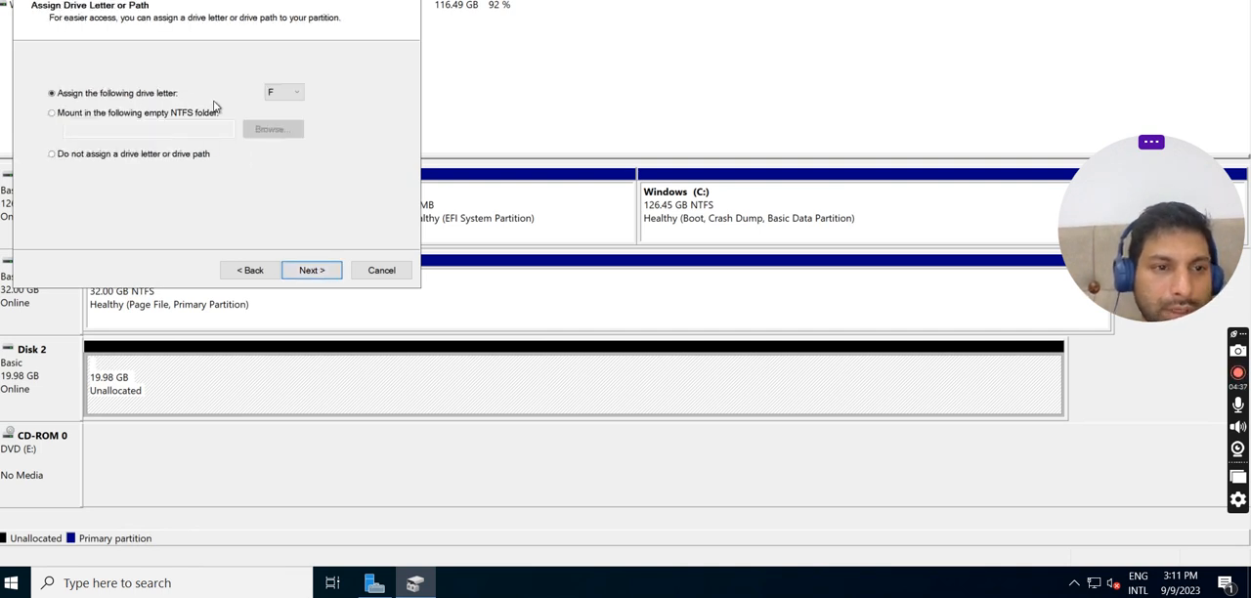
left_click(283, 92)
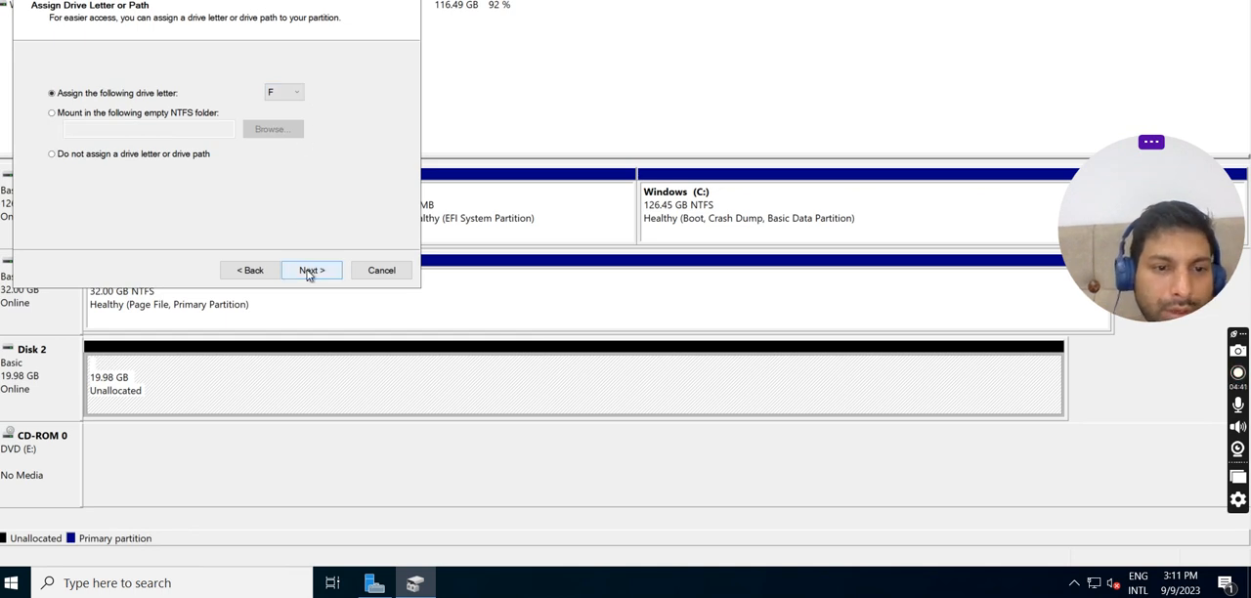
left_click(311, 270)
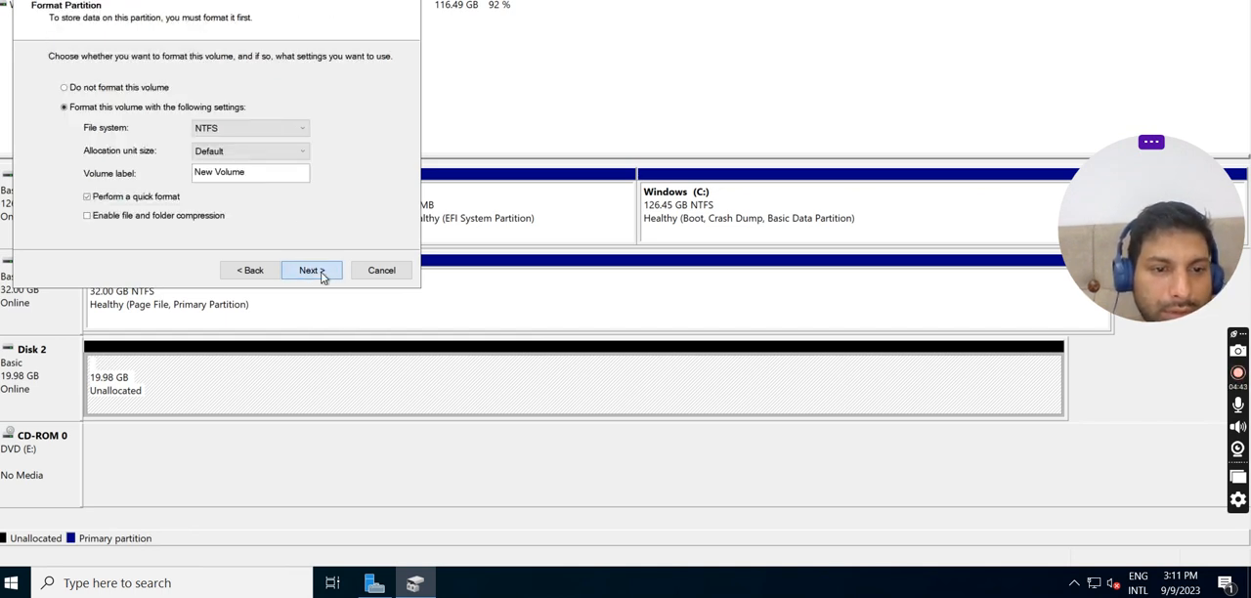
left_click(309, 270)
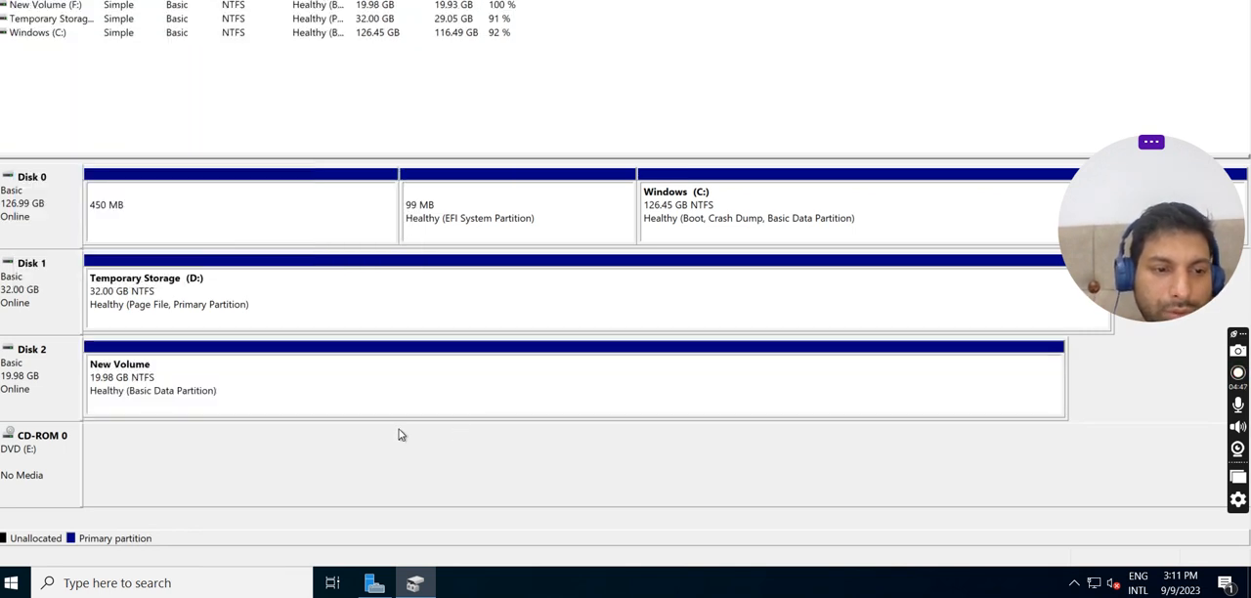
mouse_move(407, 430)
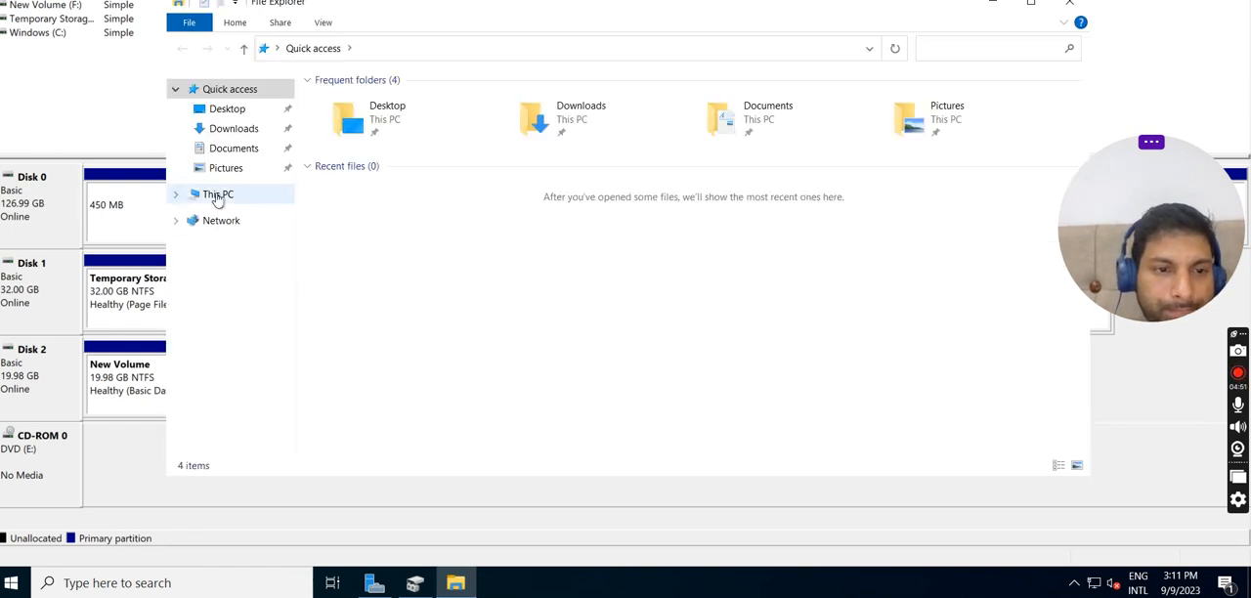
Show This PC's drives, with New Volume (F:) listed at 19.9 GB free
left_click(219, 193)
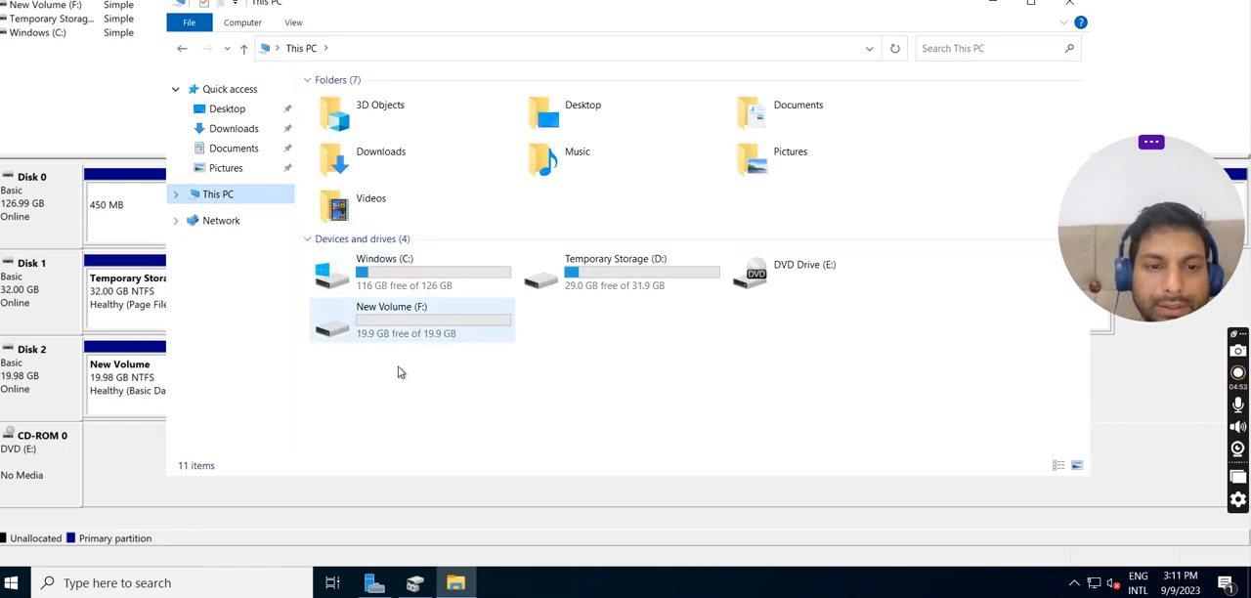
mouse_move(398, 328)
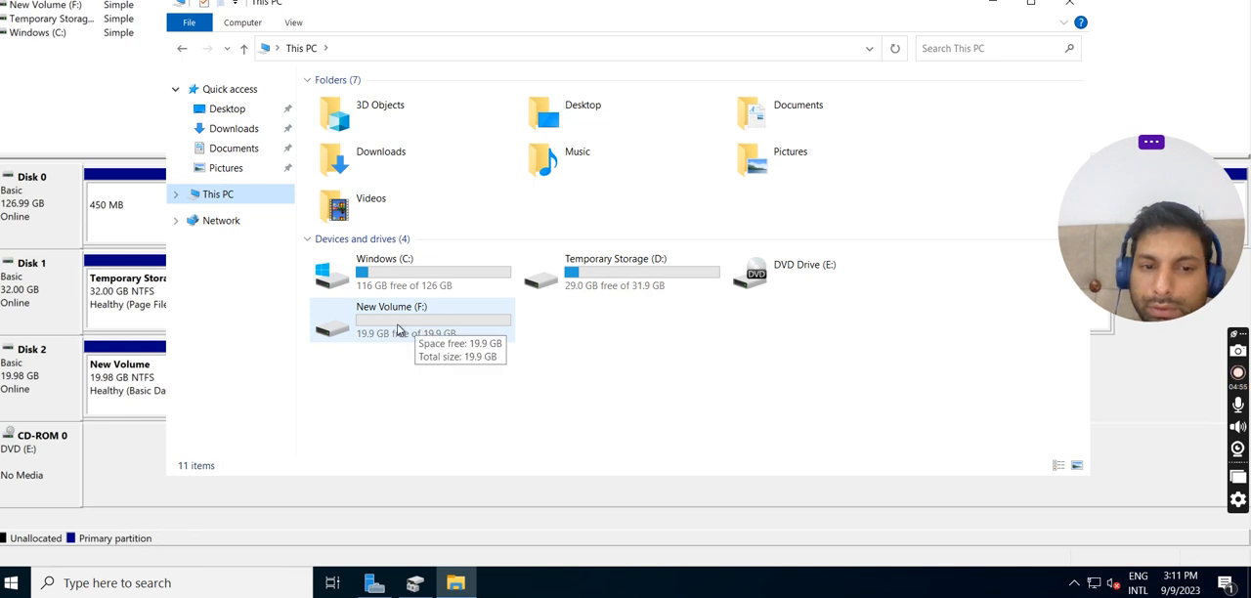
mouse_move(460, 344)
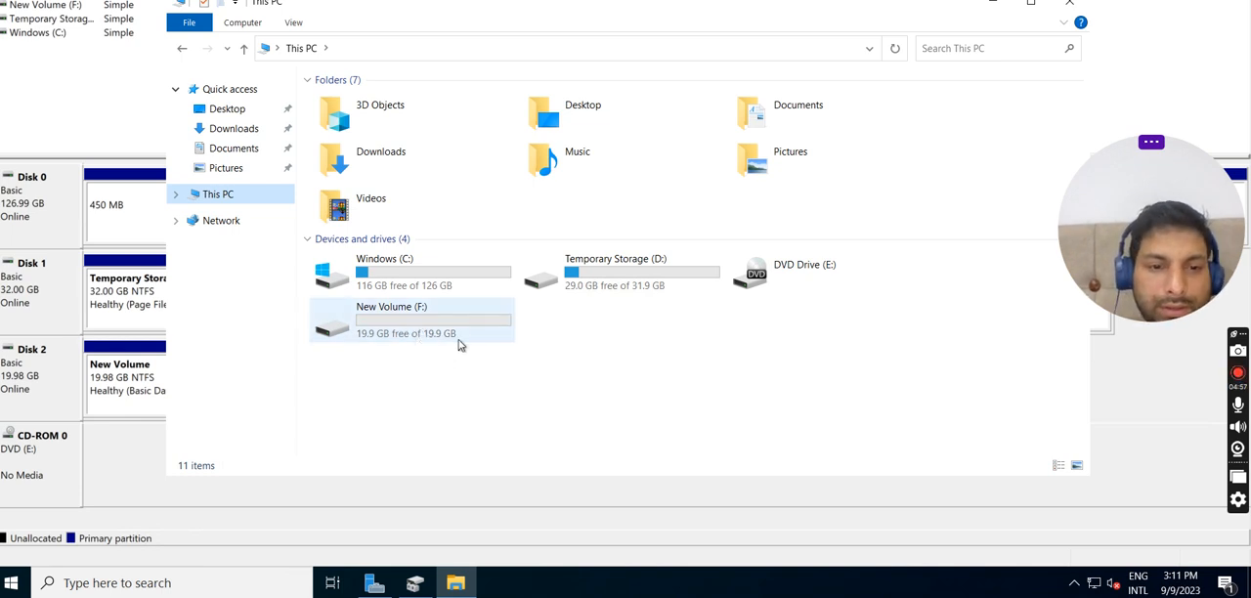
mouse_move(440, 332)
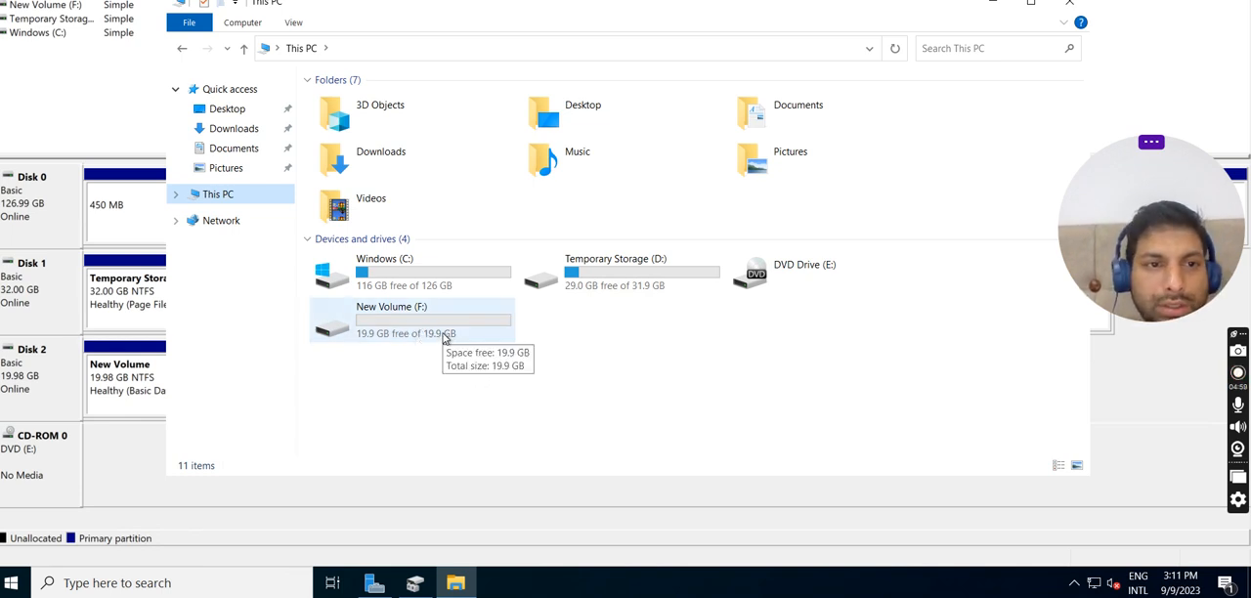